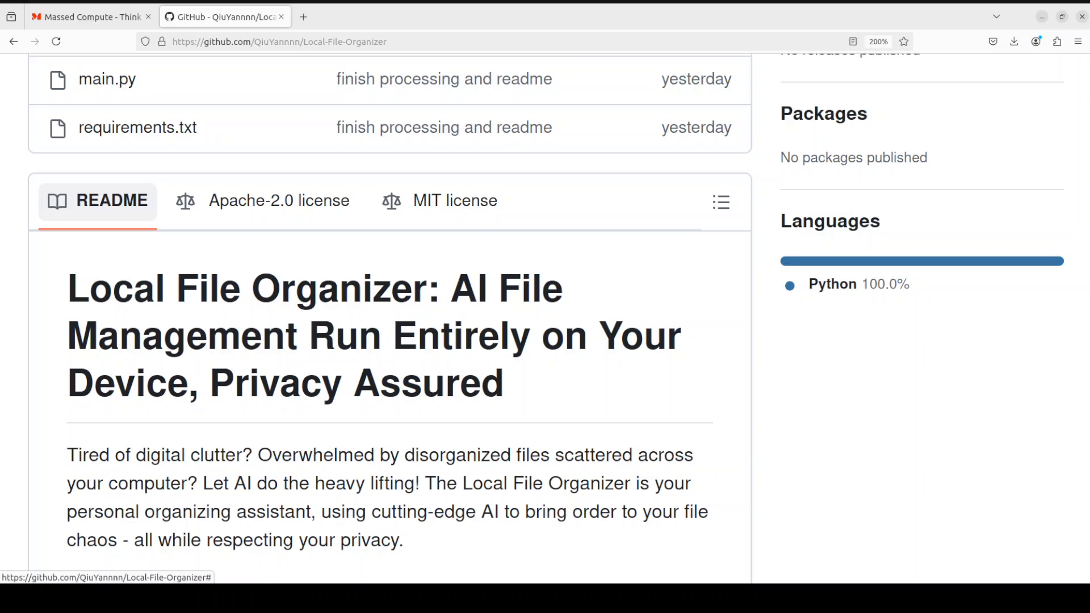
Switch to the Massed Compute browser tab to show its homepage.
click(90, 16)
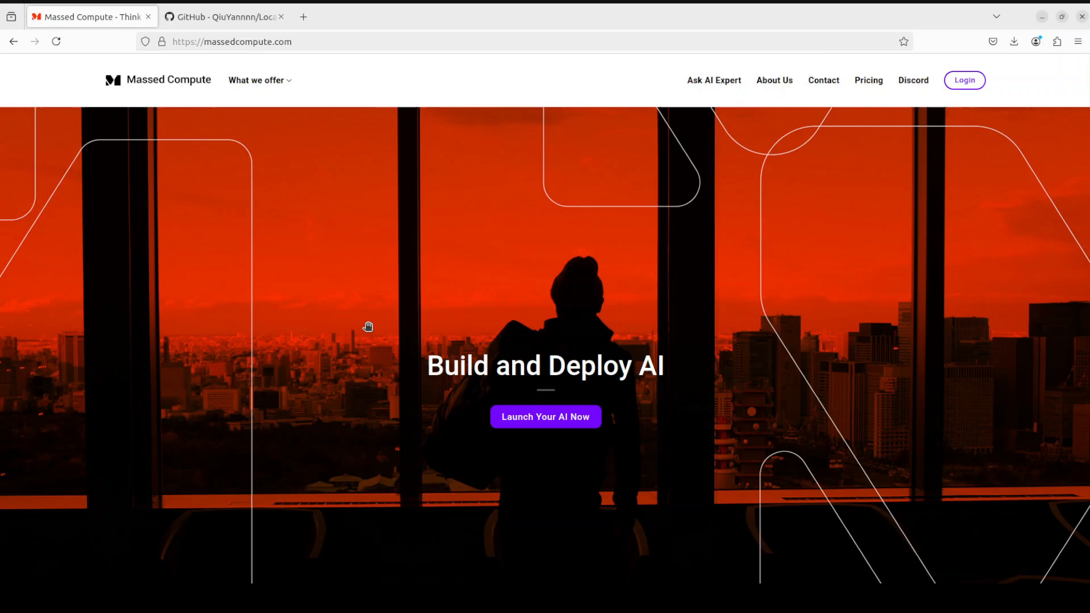
mouse_move(384, 257)
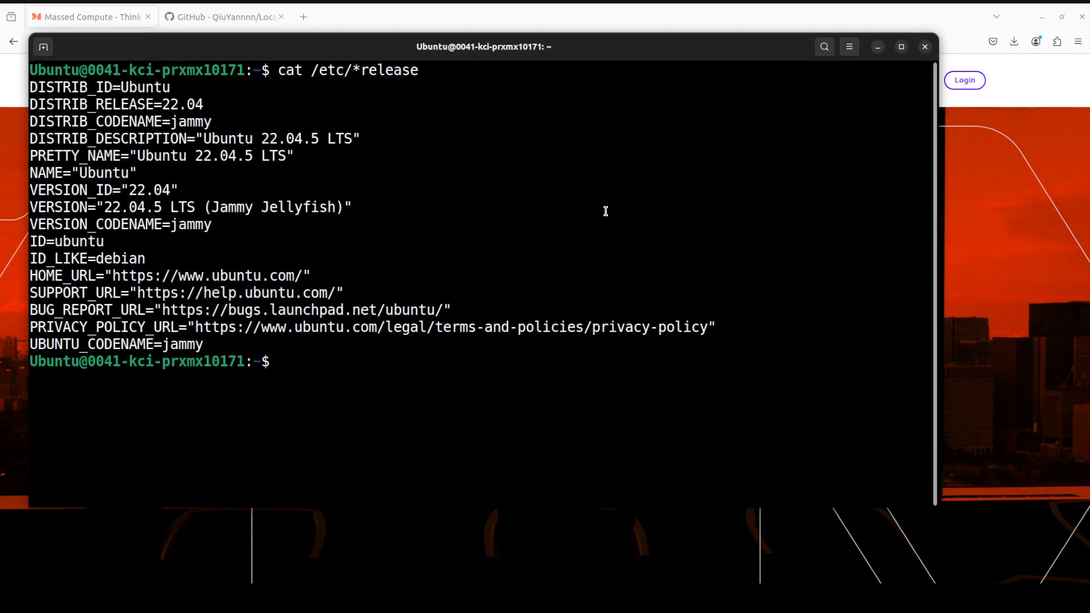
Check the GPU with nvidia-smi, clone QiuYannnn/Local-File-Organizer, and cd into Local-File-Organizer/.
text(nvidia-smi)
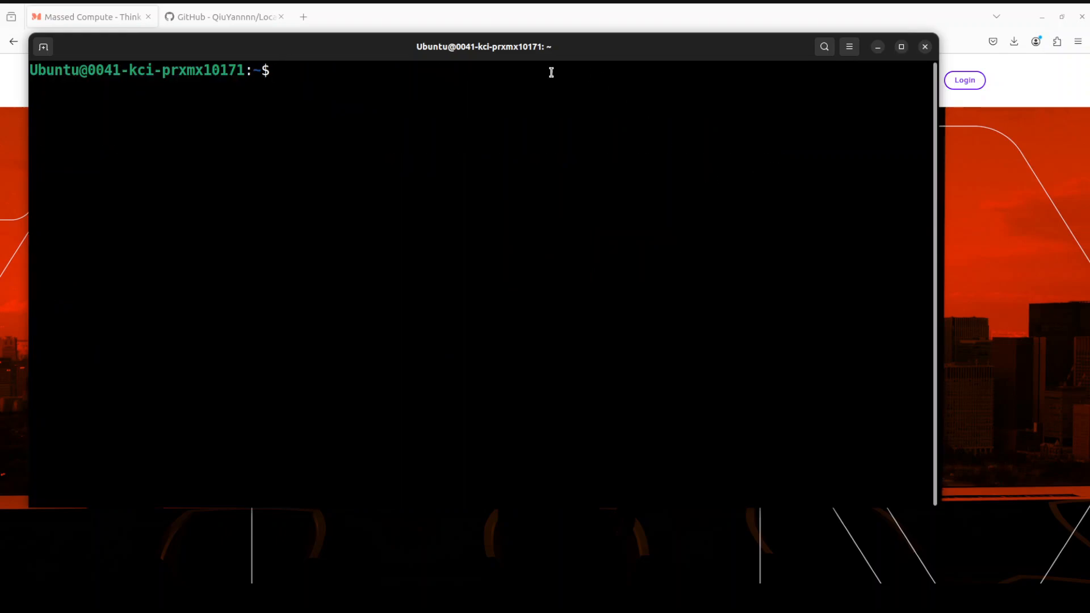
text(git clone https://github.com/QiuYannnn/Local-File-Organizer.git)
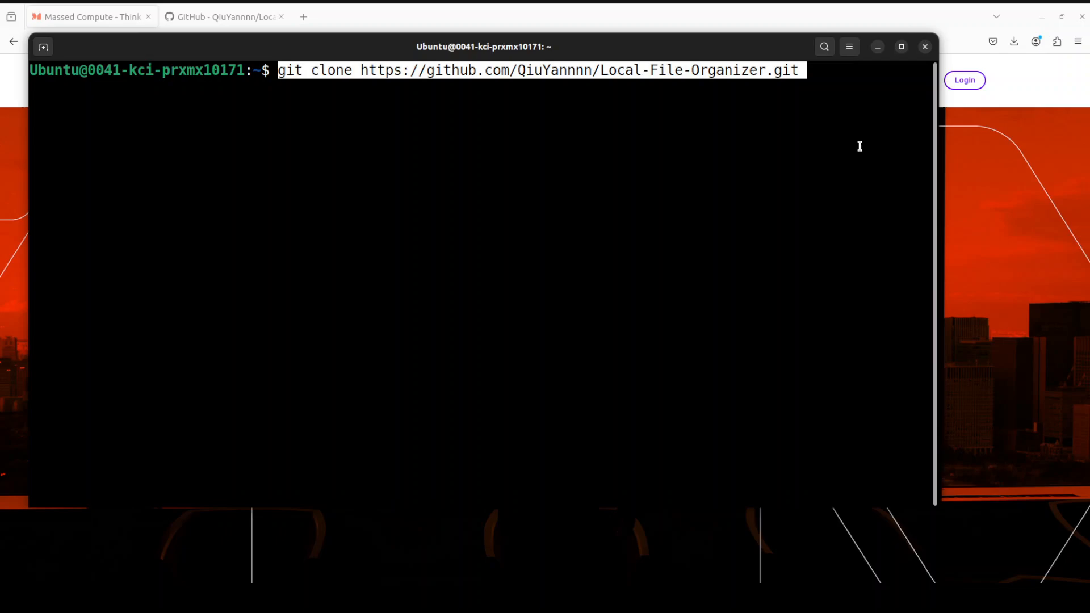
key(Return)
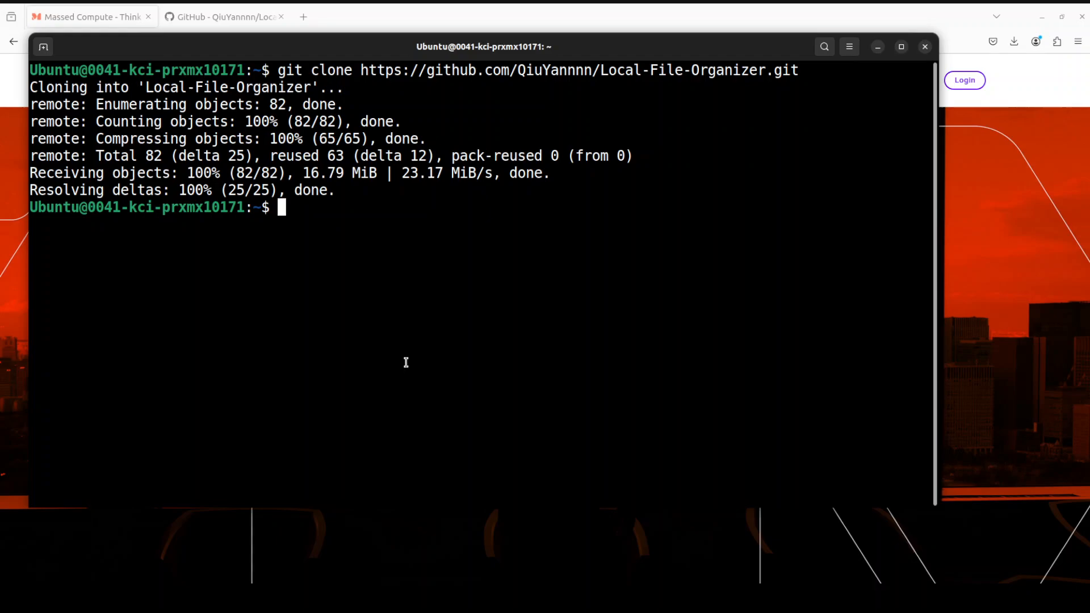
text(cd Local-File-Organizer/)
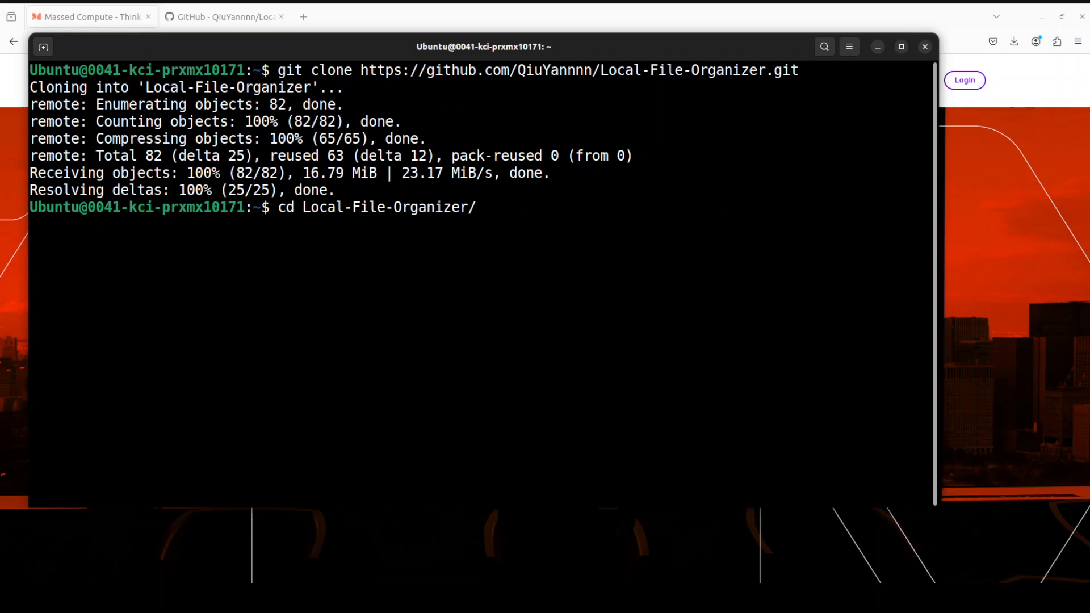
key(Return)
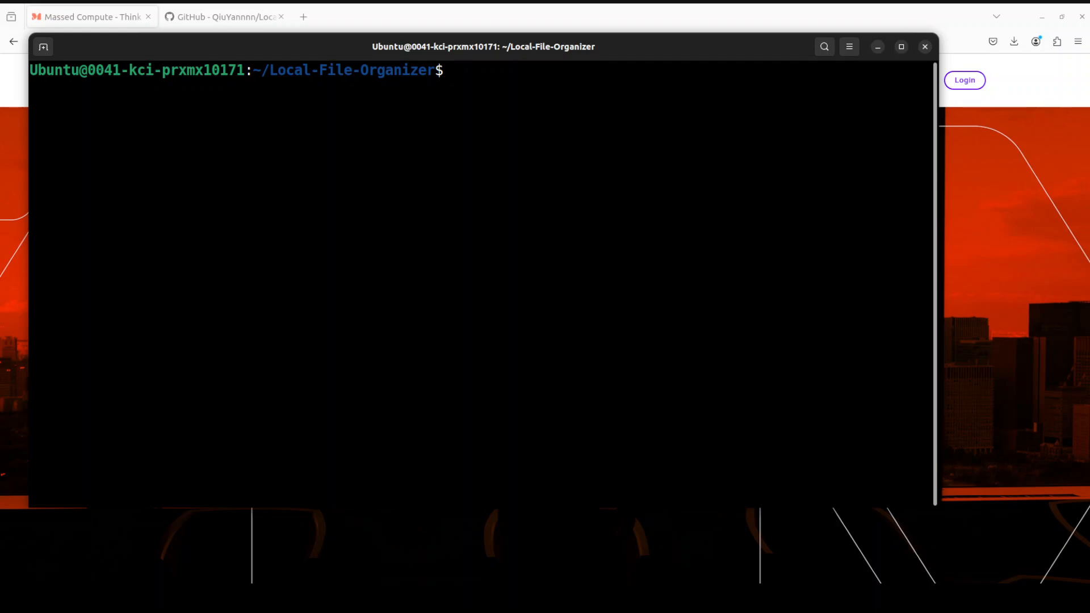
Paste and run the conda create and conda activate commands for local_file_organizer.
right_click(358, 223)
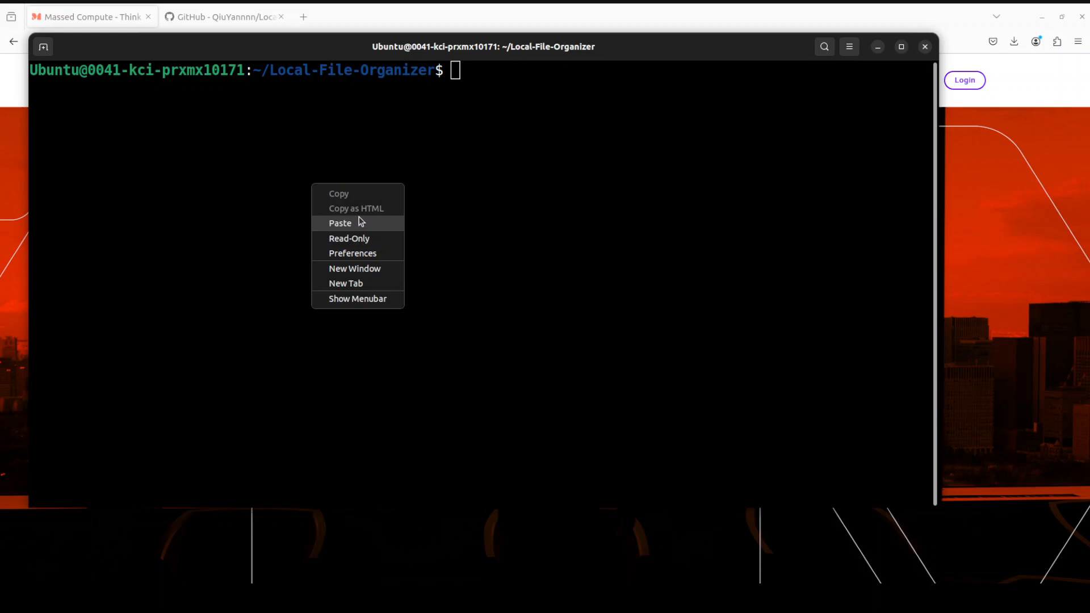
click(340, 223)
text(y)
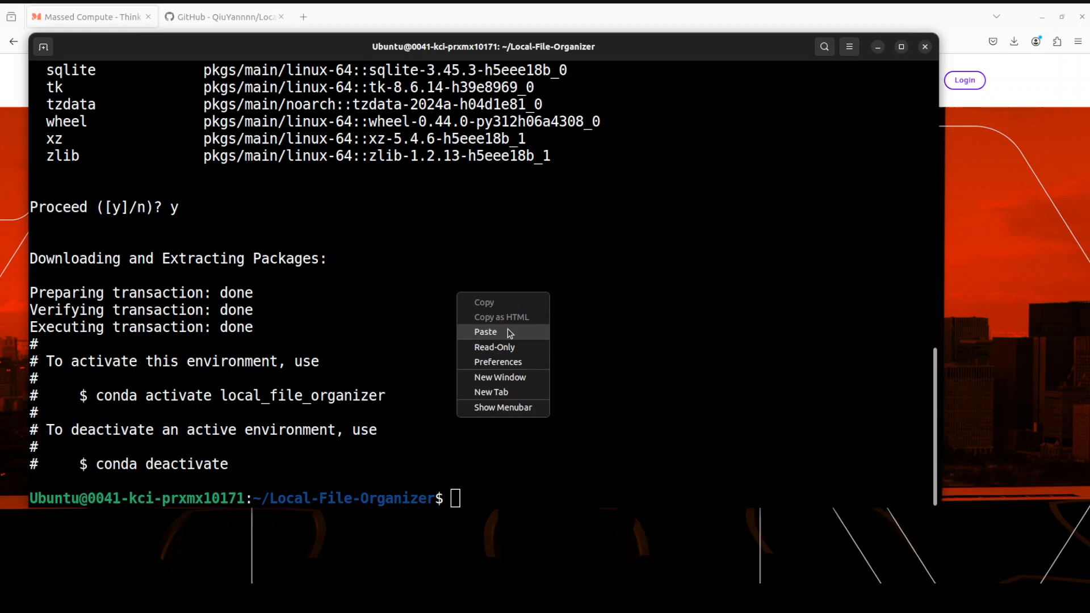
click(485, 331)
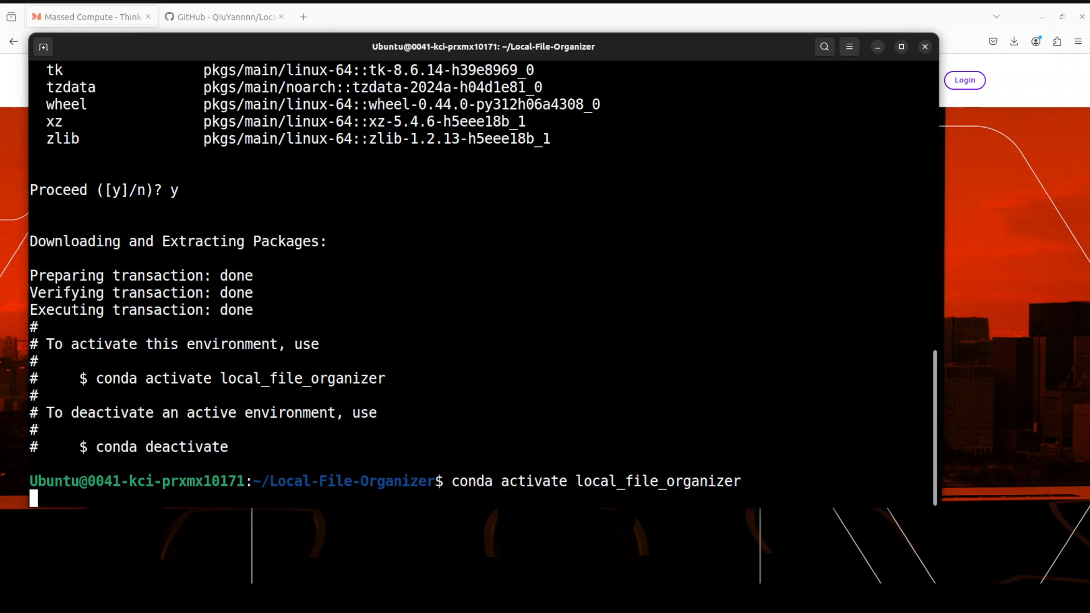
key(Return)
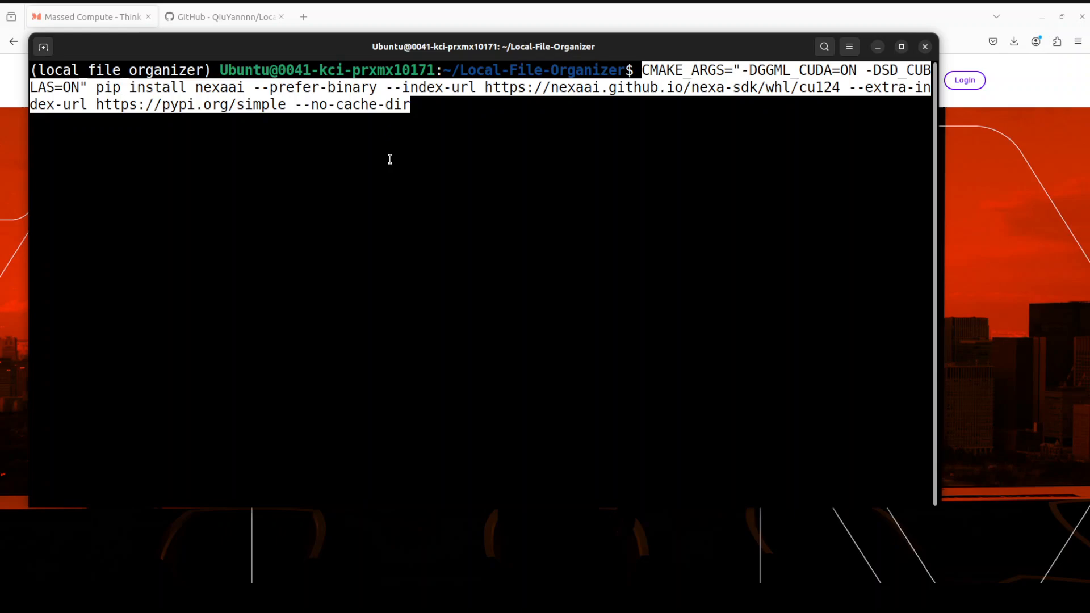
mouse_move(746, 118)
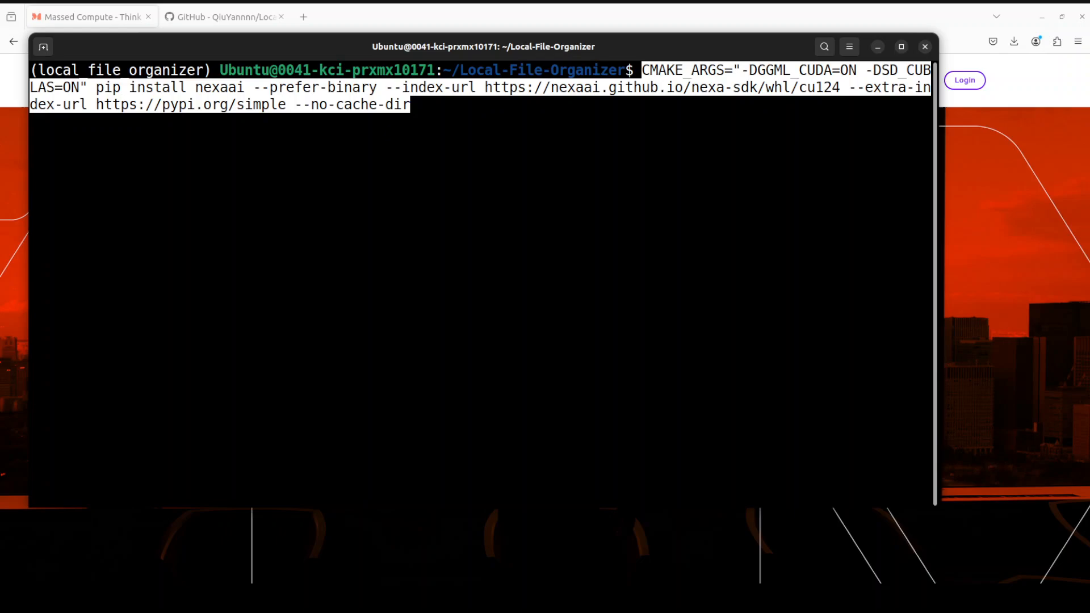
Run the CMAKE_ARGS="-DGGML_CUDA=ON -DSD_CUBLAS=ON" pip install nexaai command, then type clear.
key(Return)
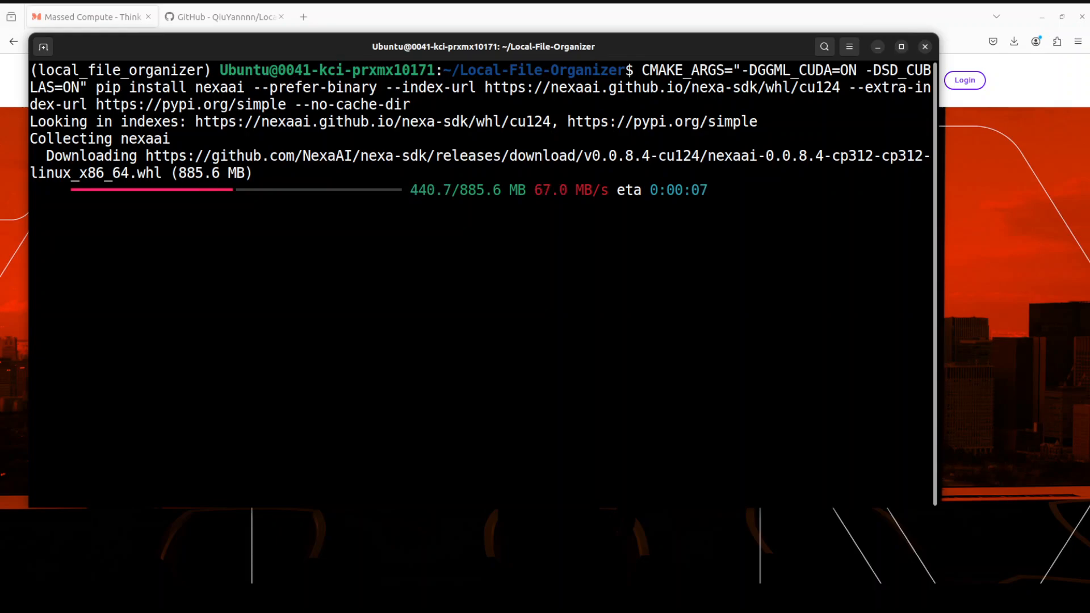
text(clear)
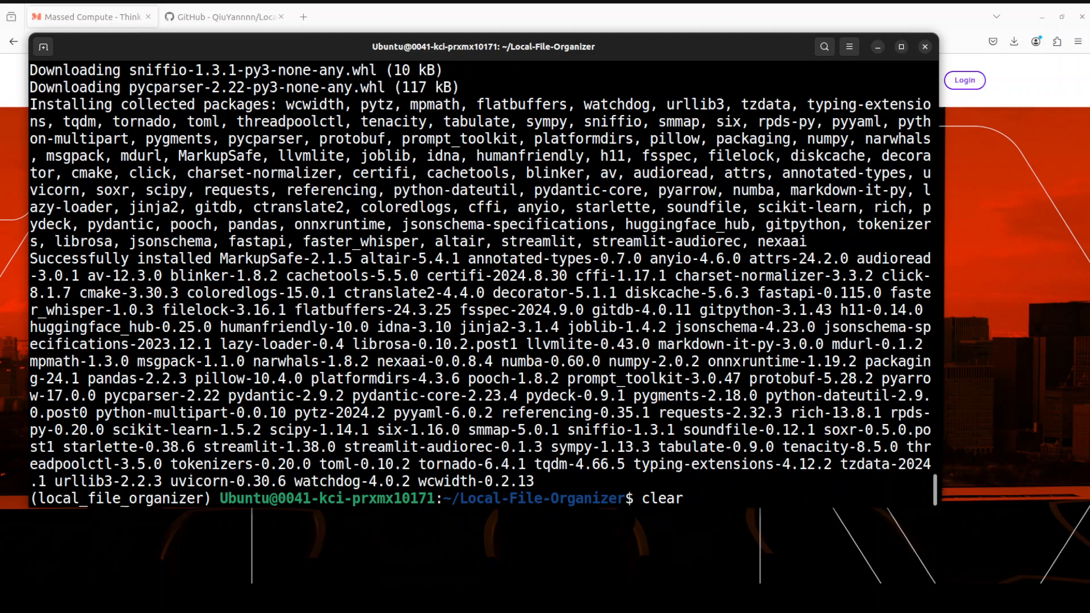
mouse_move(728, 272)
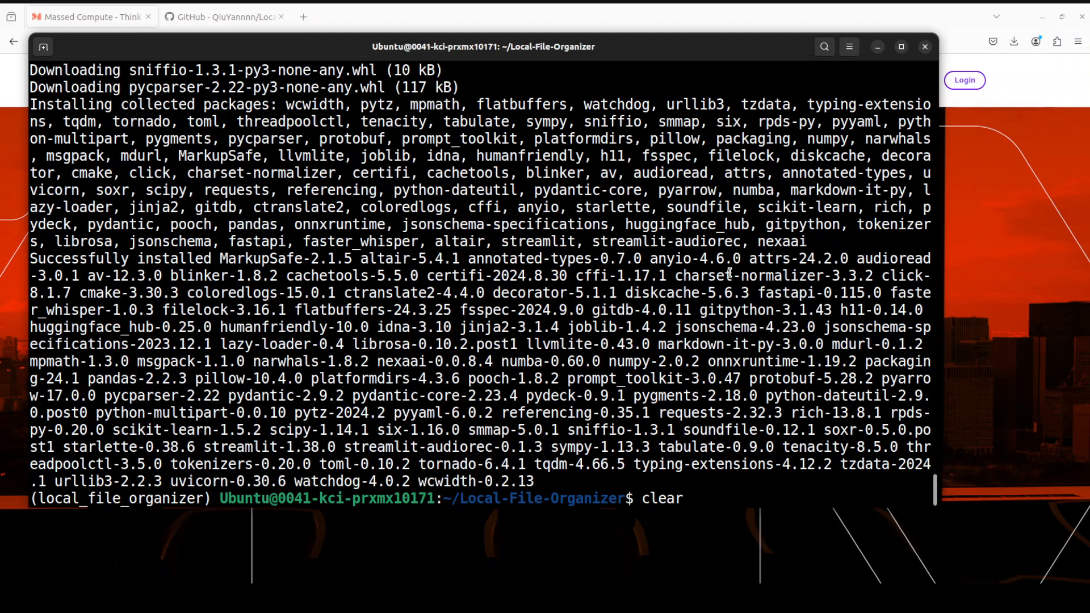
mouse_move(684, 498)
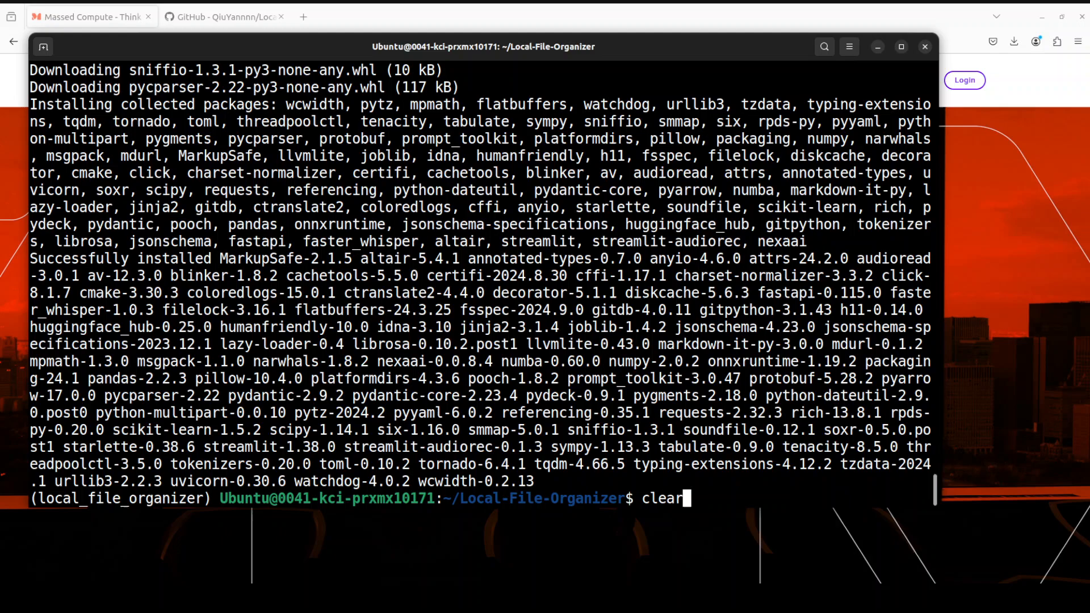
Clear the screen and run pip install -r requirements.txt.
key(Return)
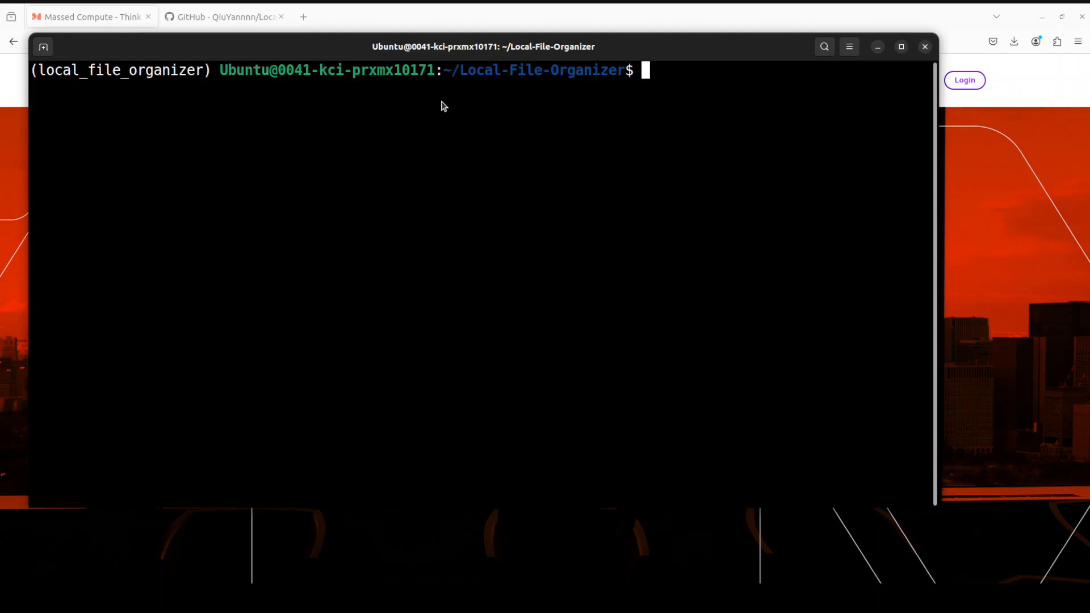
text(pip install -r requirements.txt)
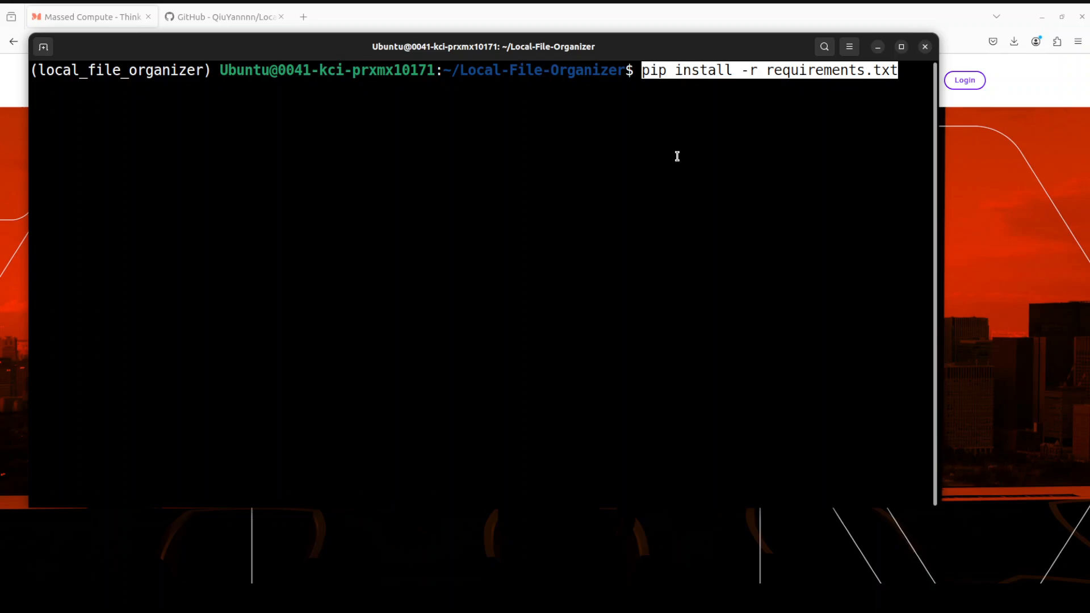
key(Return)
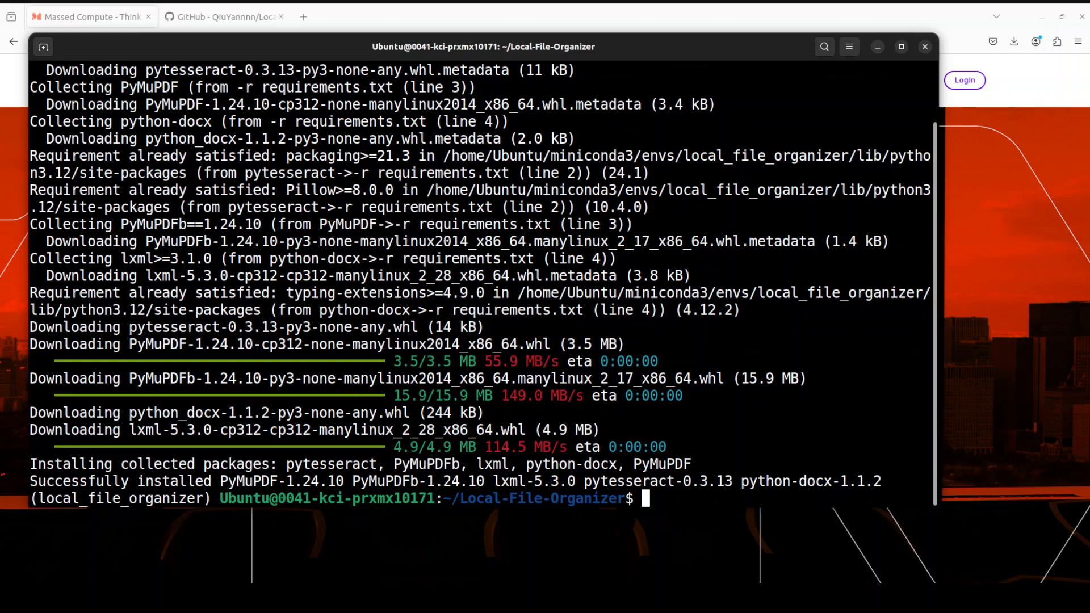
mouse_move(963, 298)
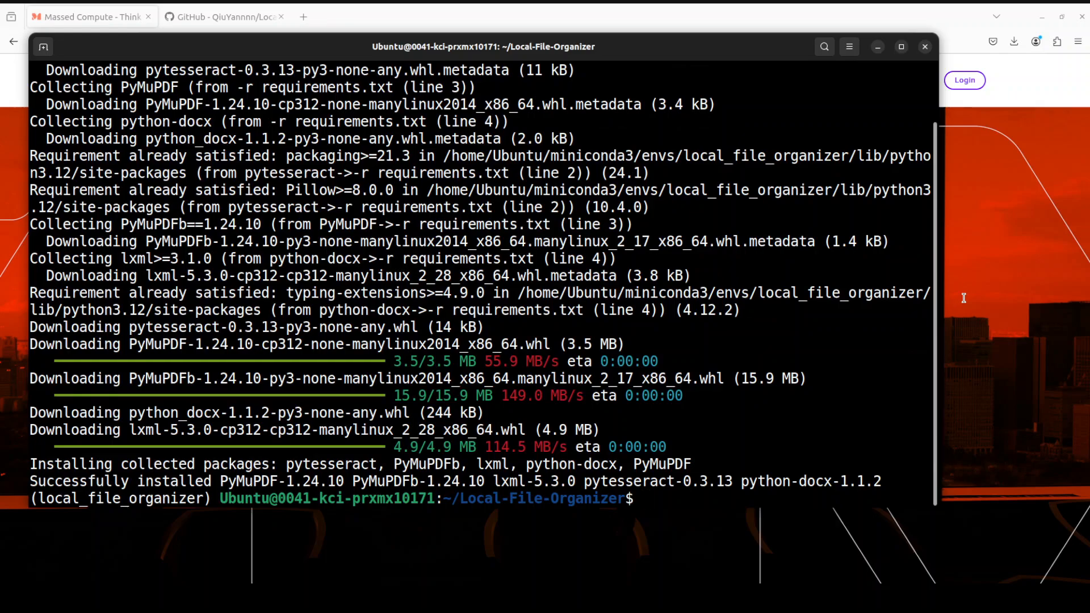
mouse_move(786, 418)
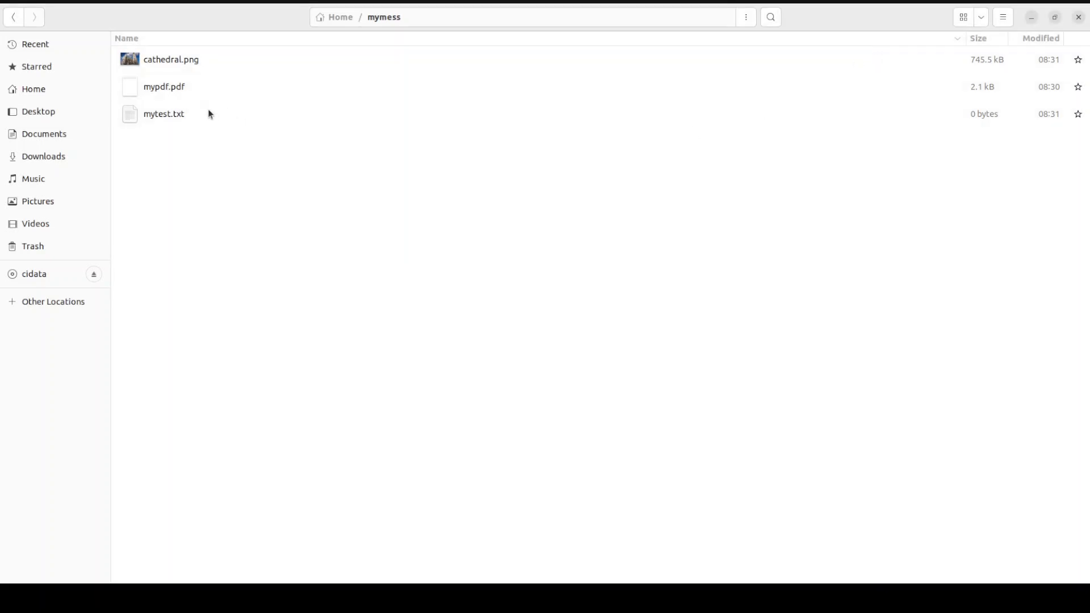
click(170, 59)
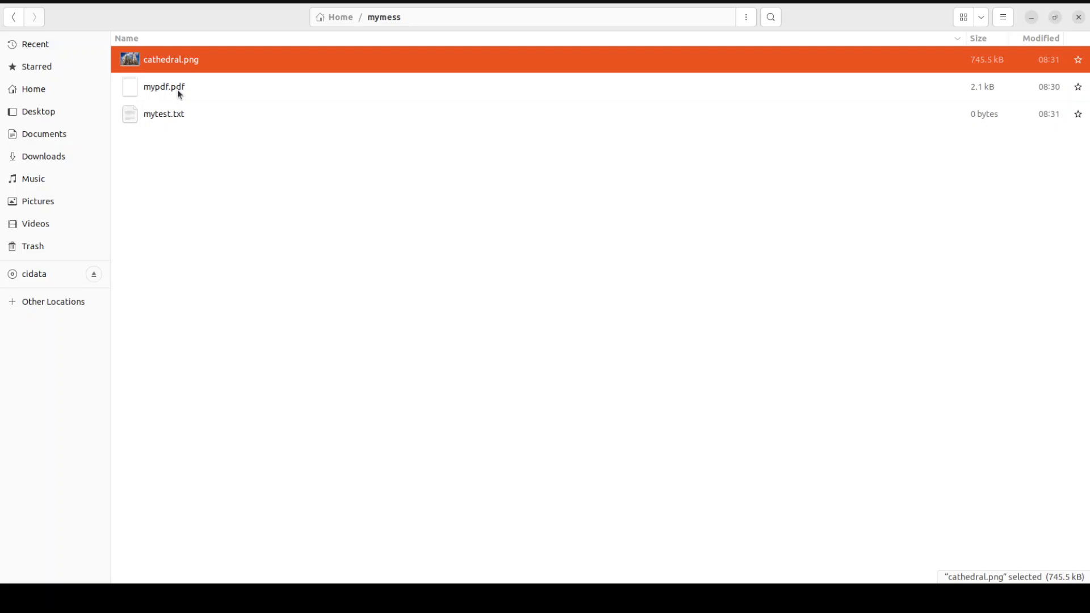
click(163, 114)
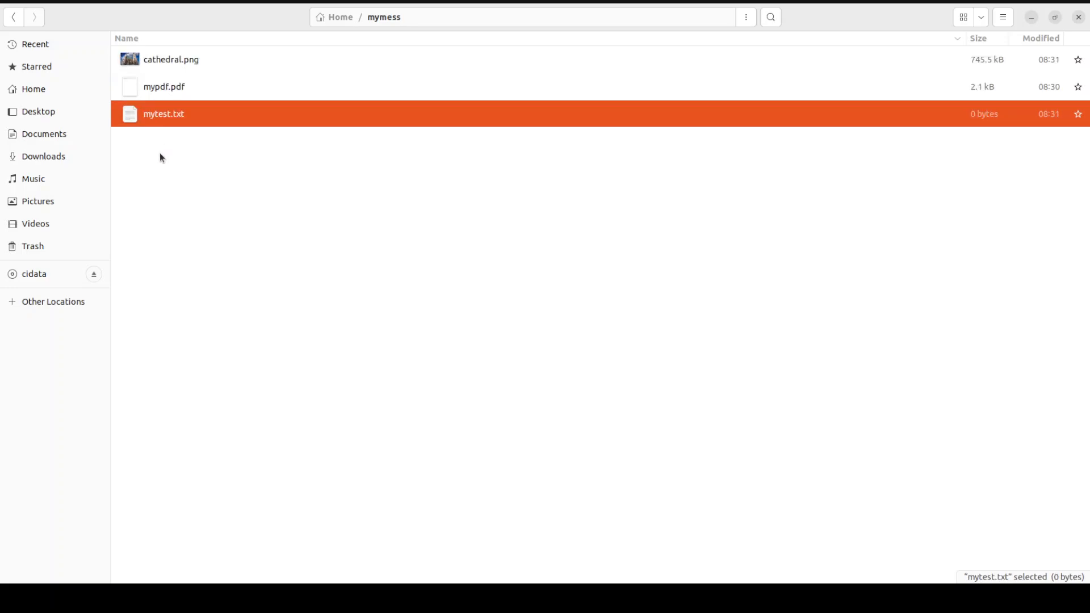
mouse_move(485, 87)
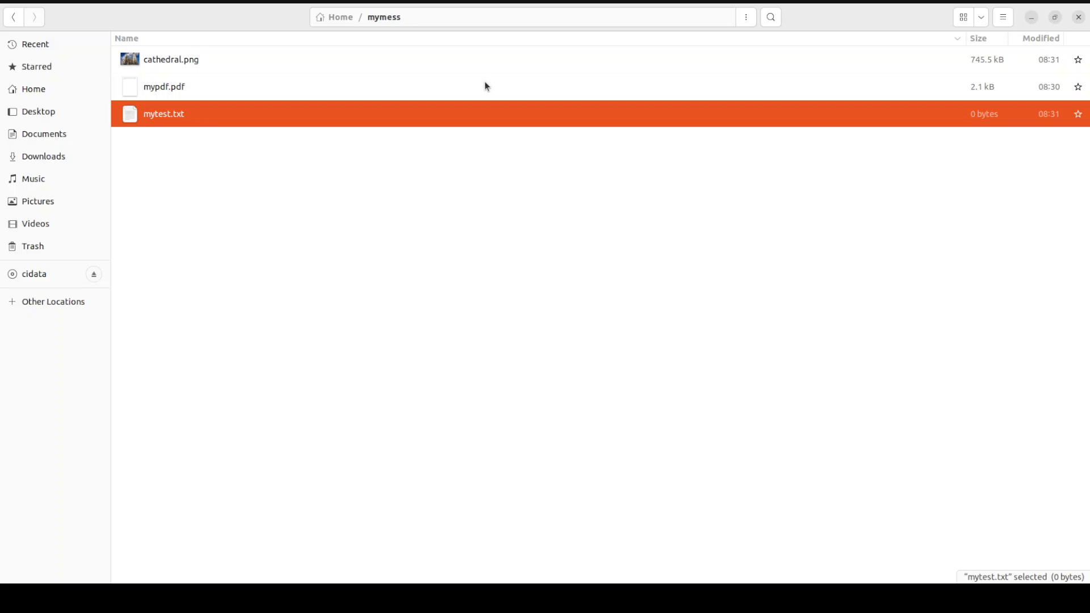
mouse_move(1031, 18)
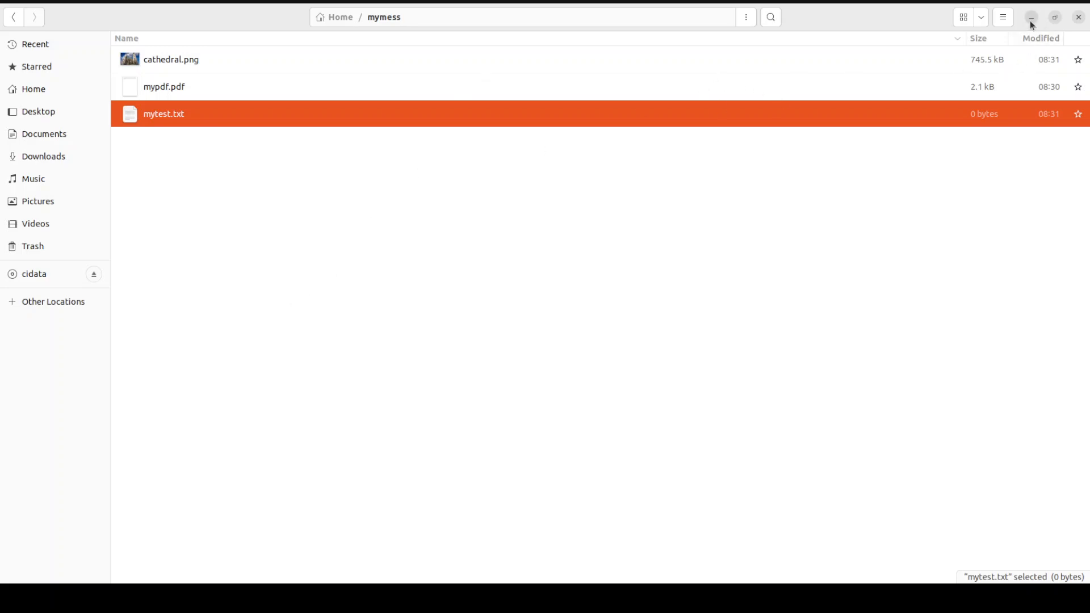
mouse_move(1035, 29)
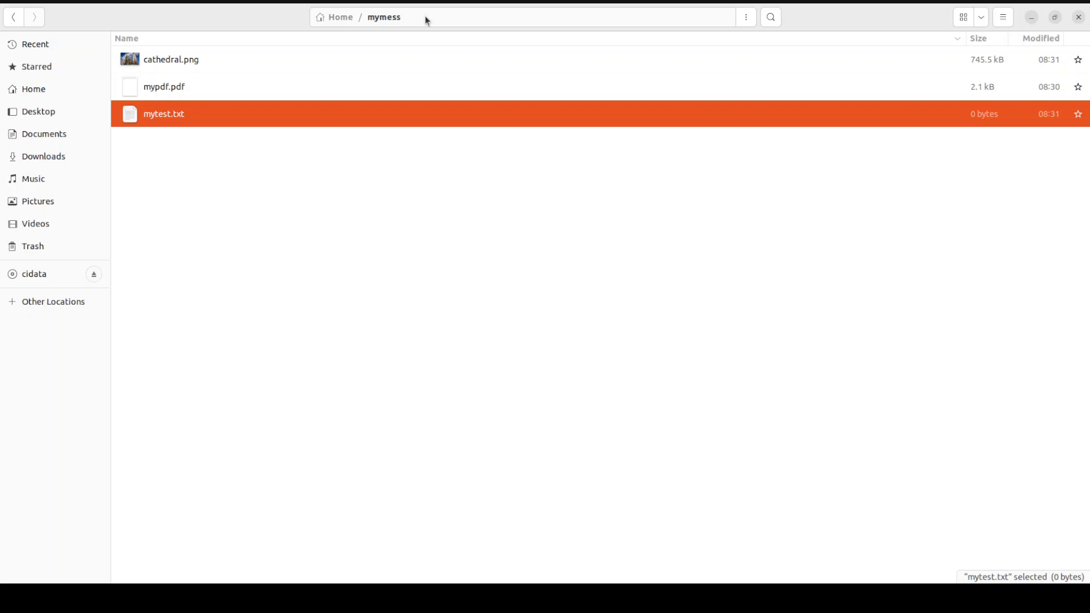
mouse_move(322, 52)
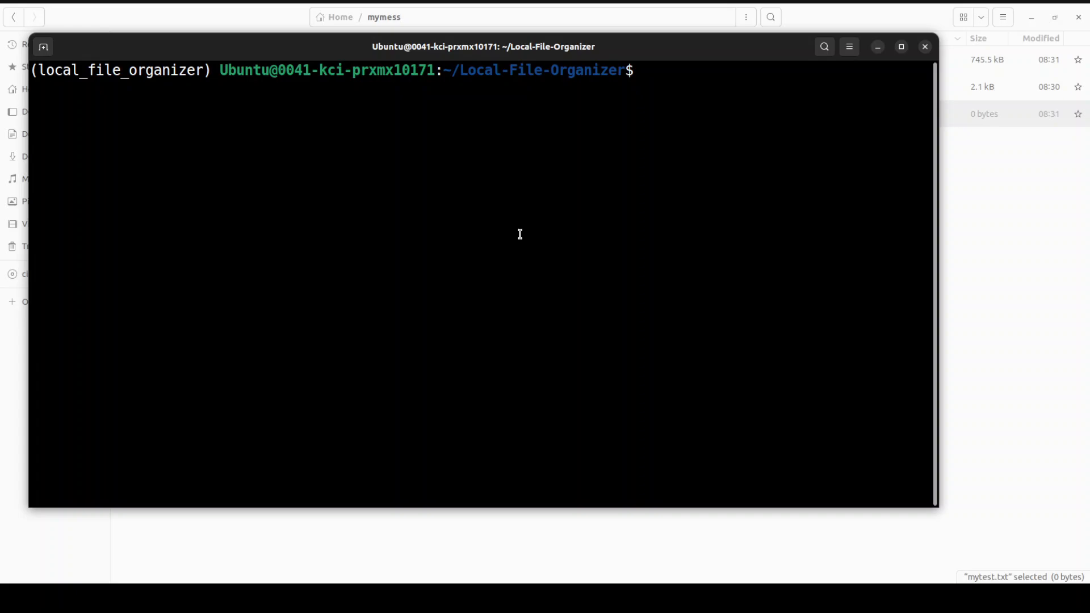
Run python main.py with input /home/Ubuntu/mymess and output /home/Ubuntu/declutter.
text(python)
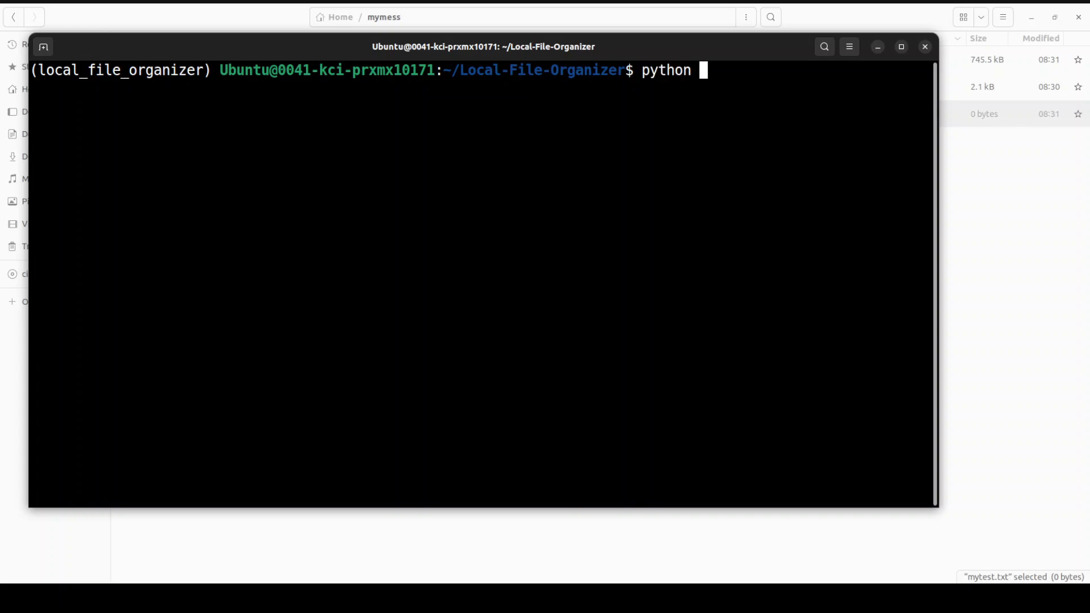
text(main.py)
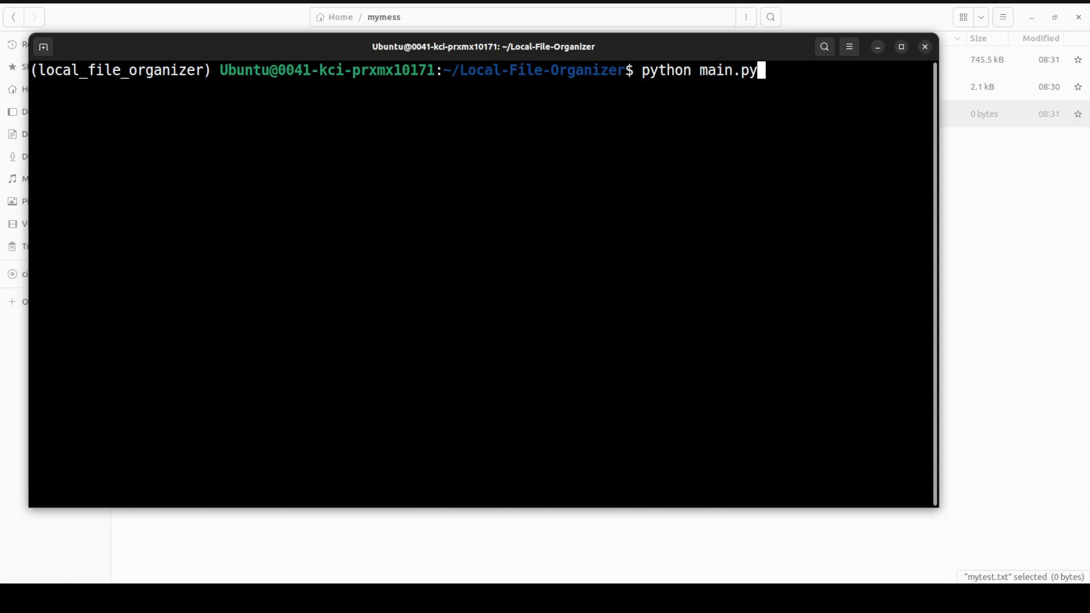
key(Return)
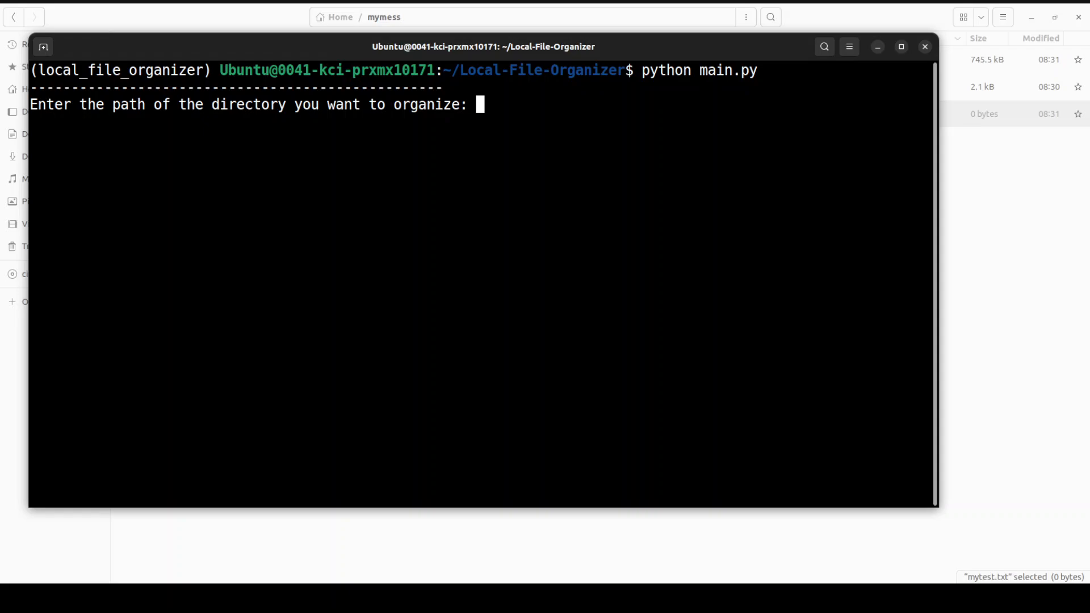
mouse_move(453, 244)
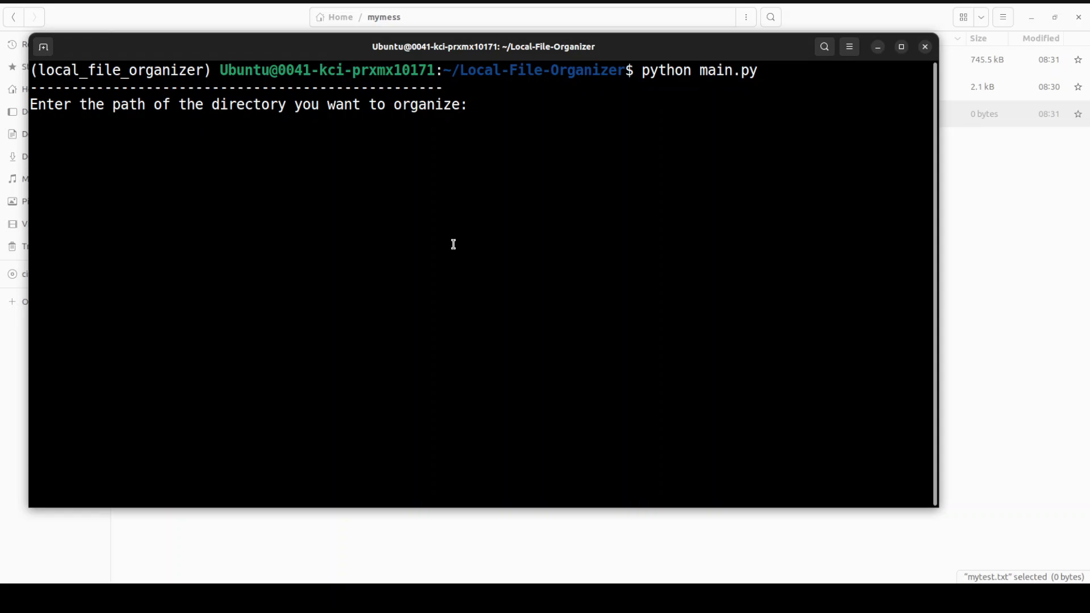
text(/home/)
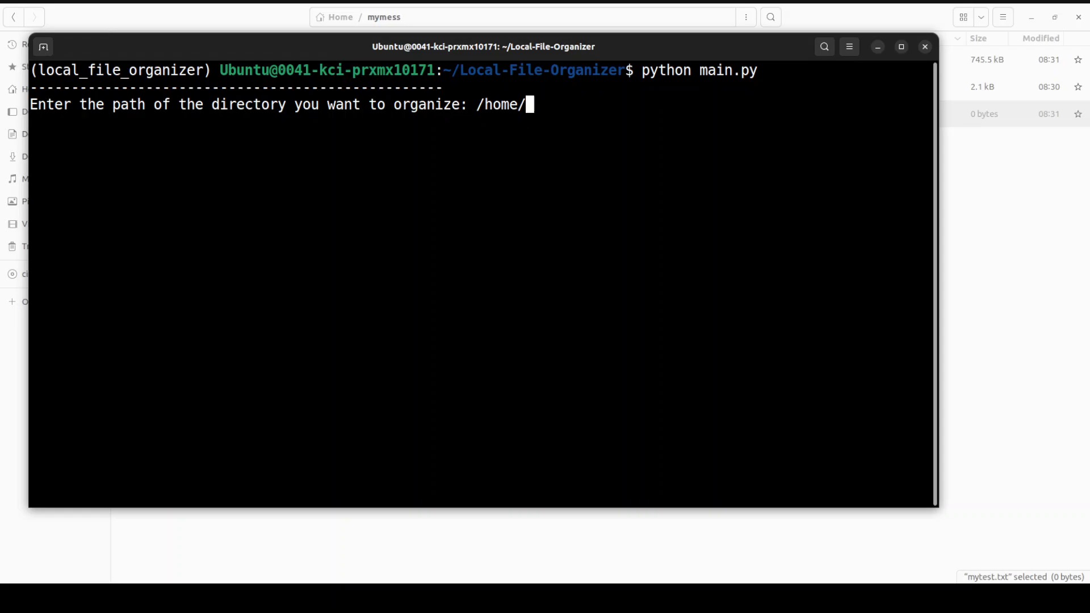
text(Ubuntu/)
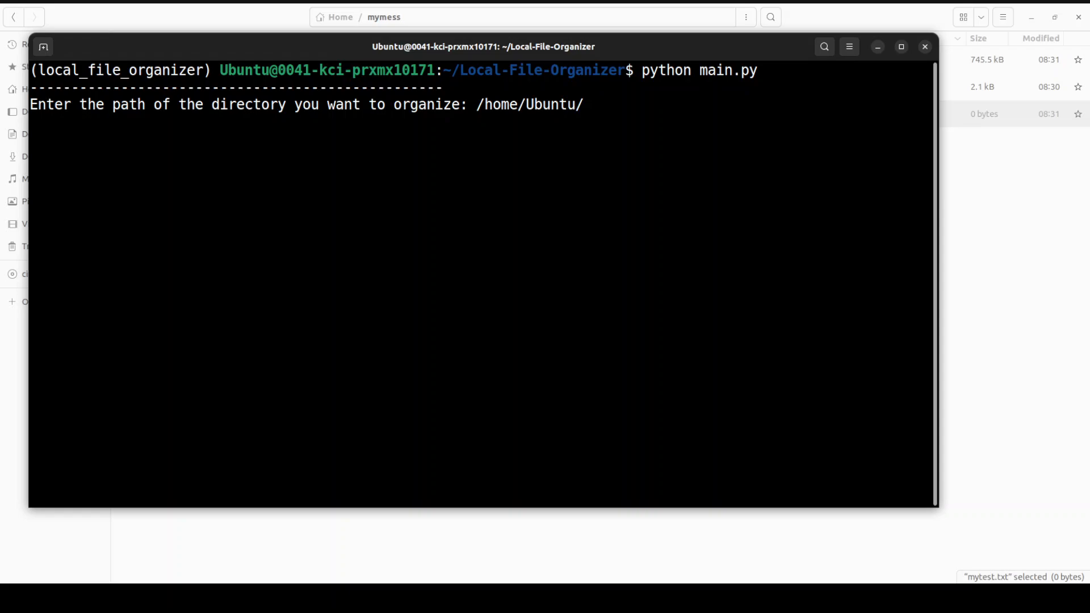
text(mymess)
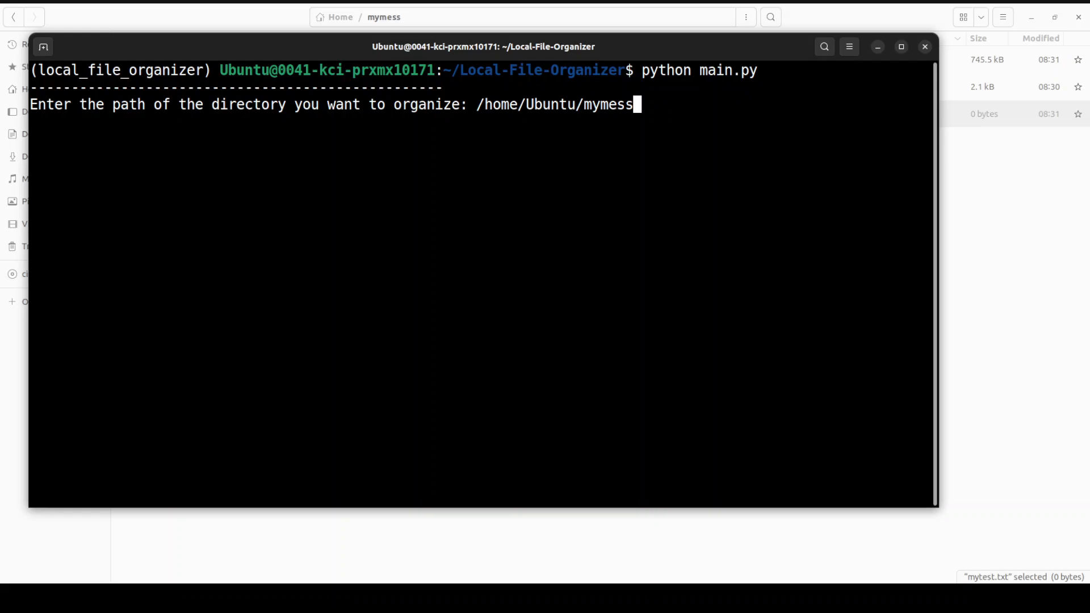
key(Return)
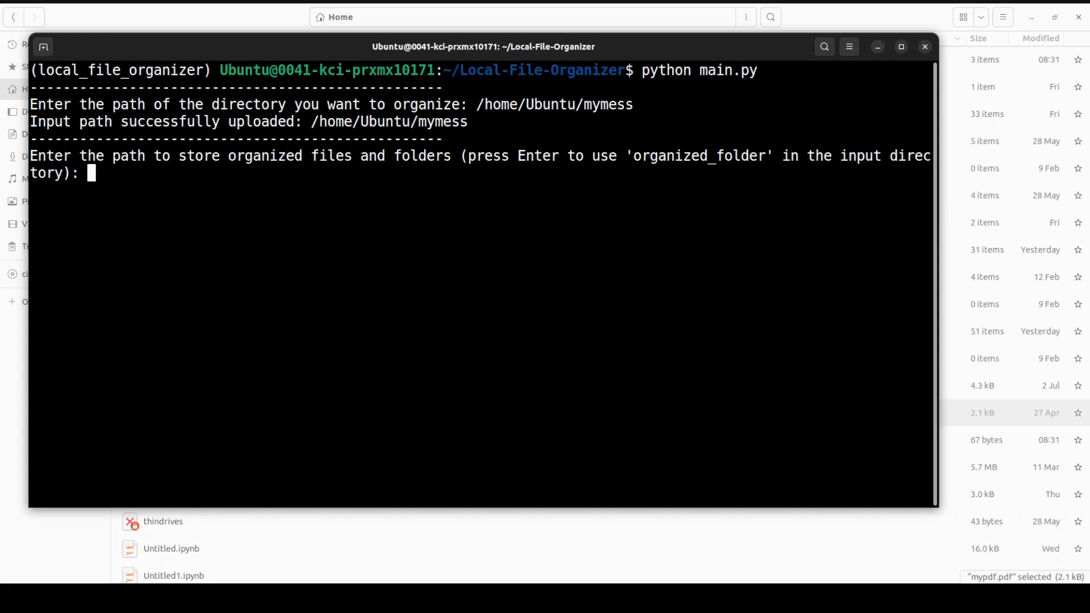
text(/home/Ubuntu/declutter)
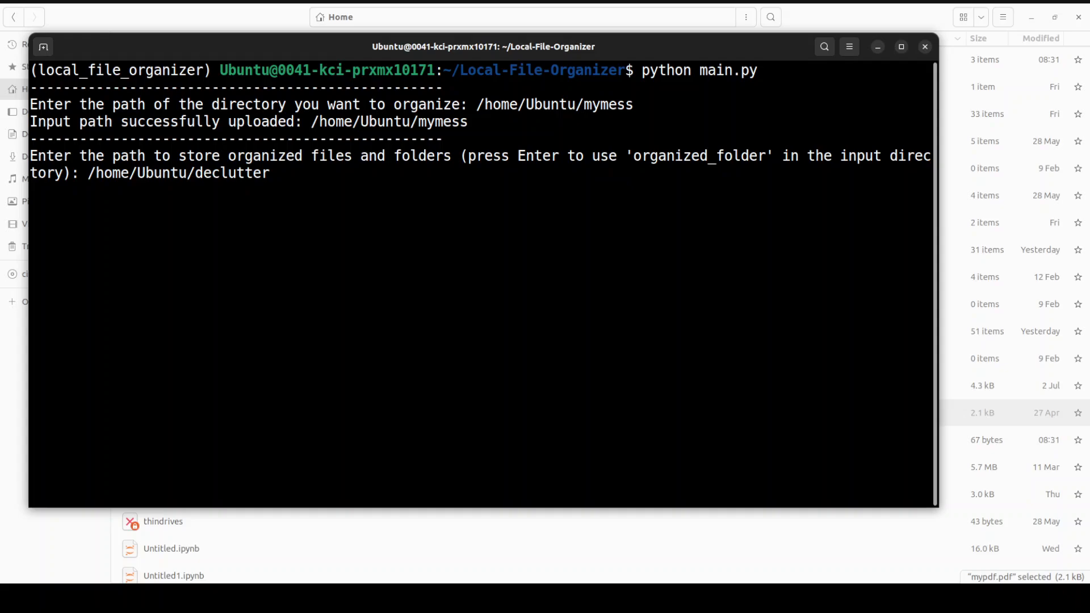
key(Return)
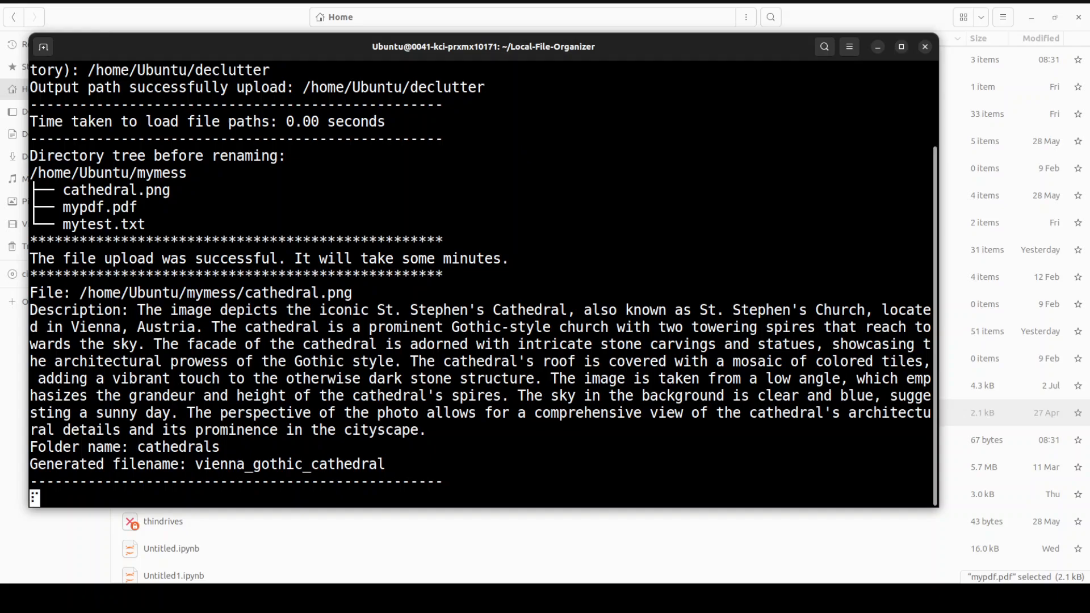
Scroll through the finished organizer output and mark untitled.pdf in the final directory tree.
scroll(down, 3)
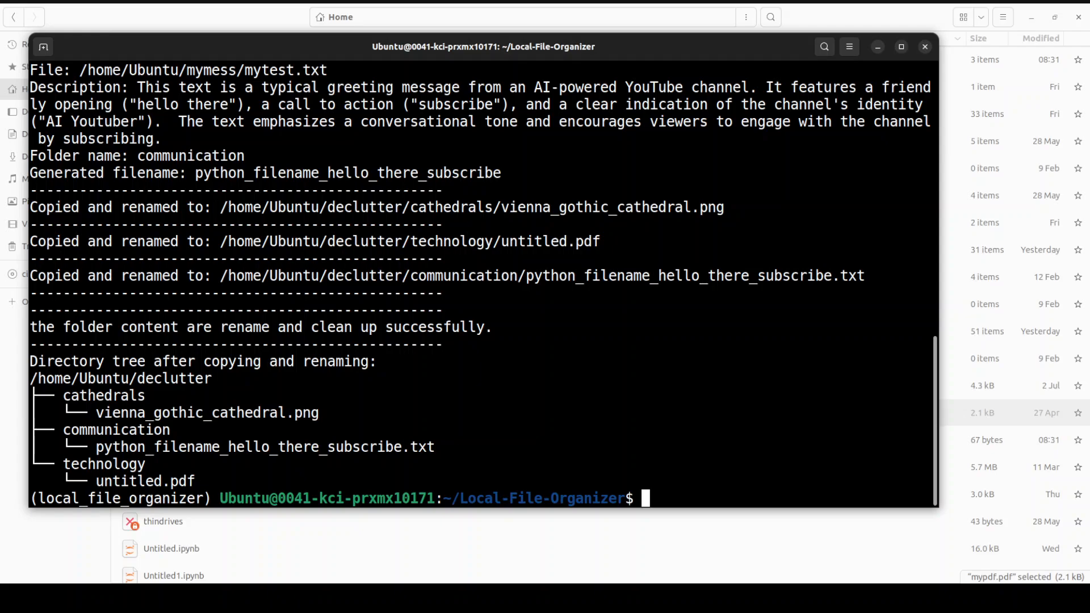
double_click(50, 378)
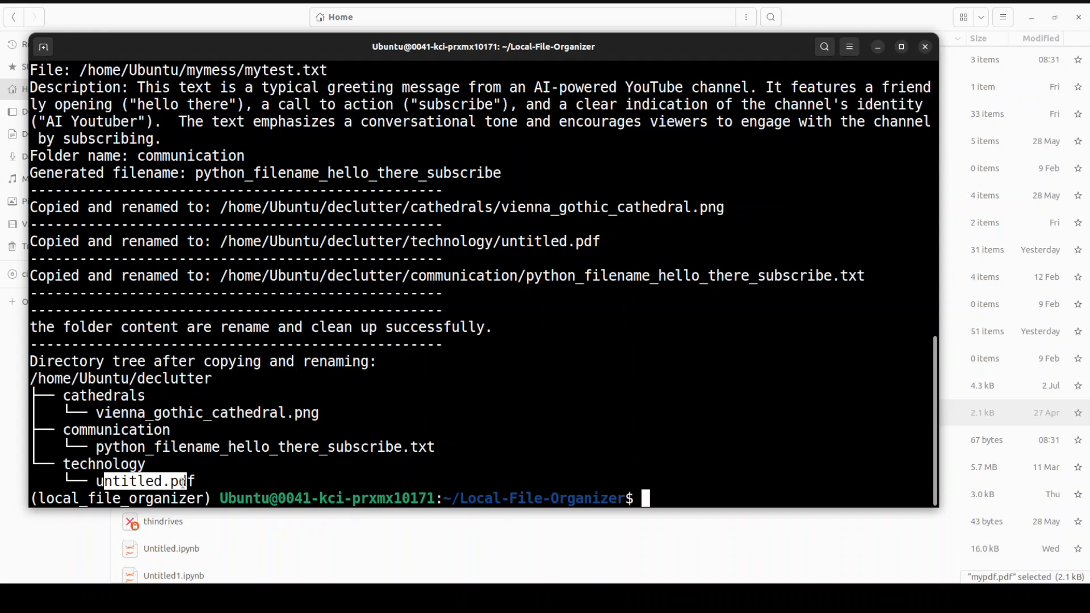
mouse_move(542, 455)
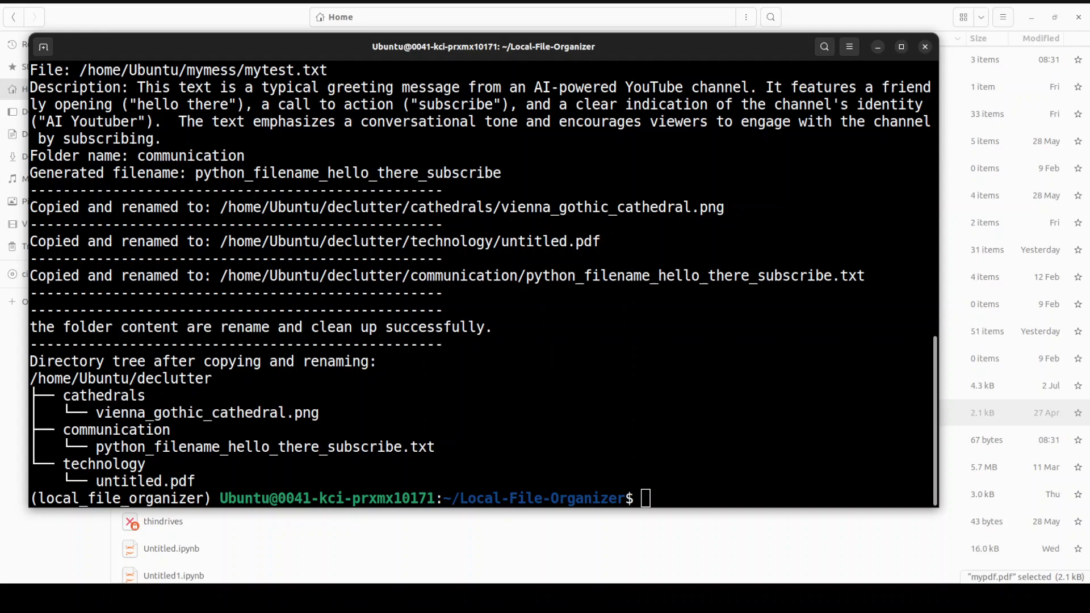
Bring Files to the front and open the declutter folder, then cathedrals.
click(923, 46)
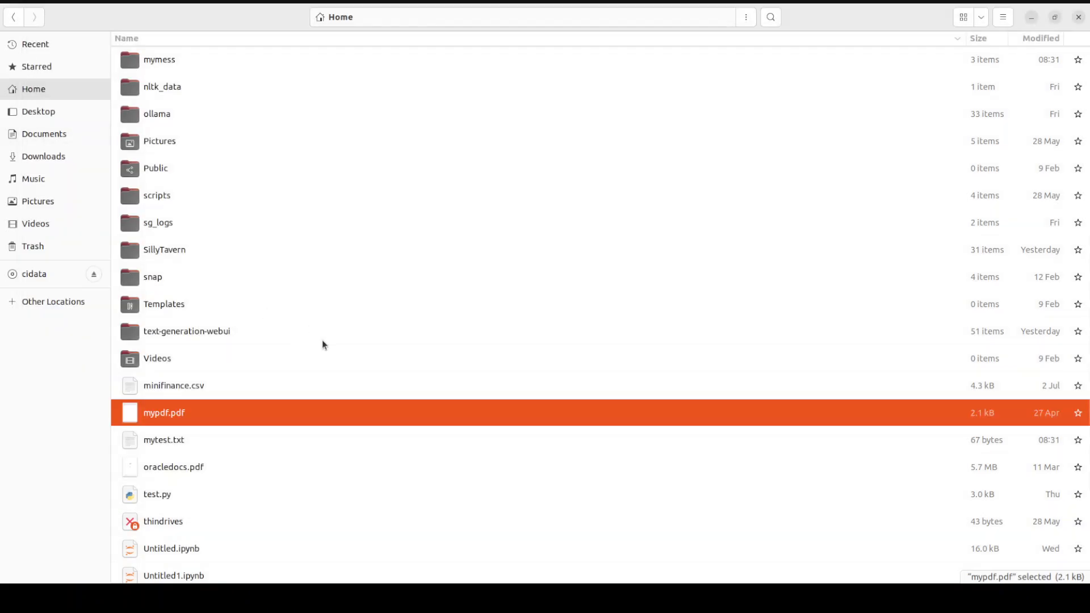
mouse_move(347, 383)
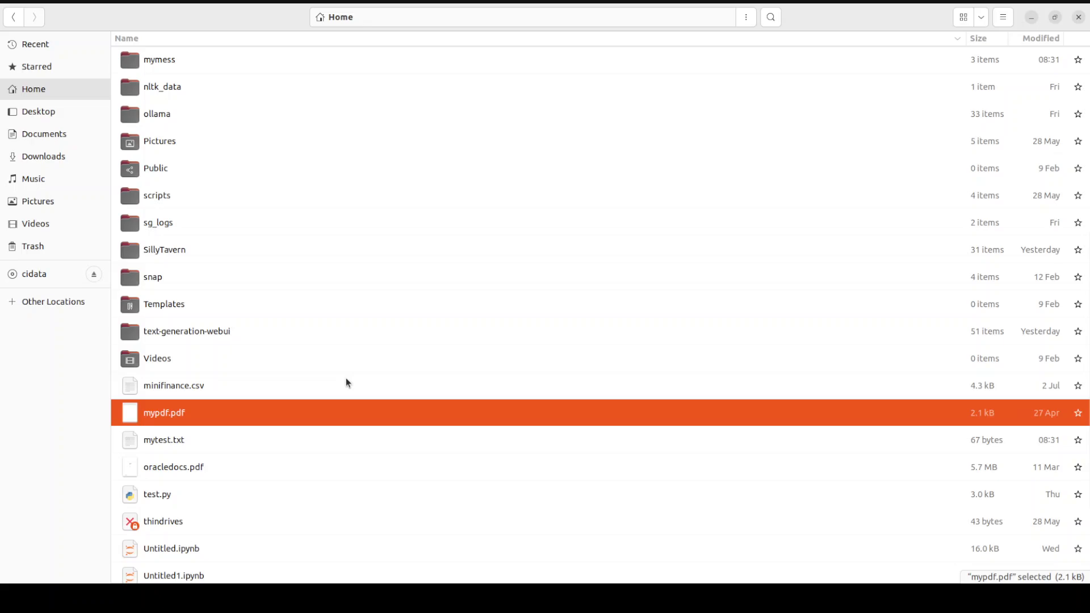
scroll(up, 3)
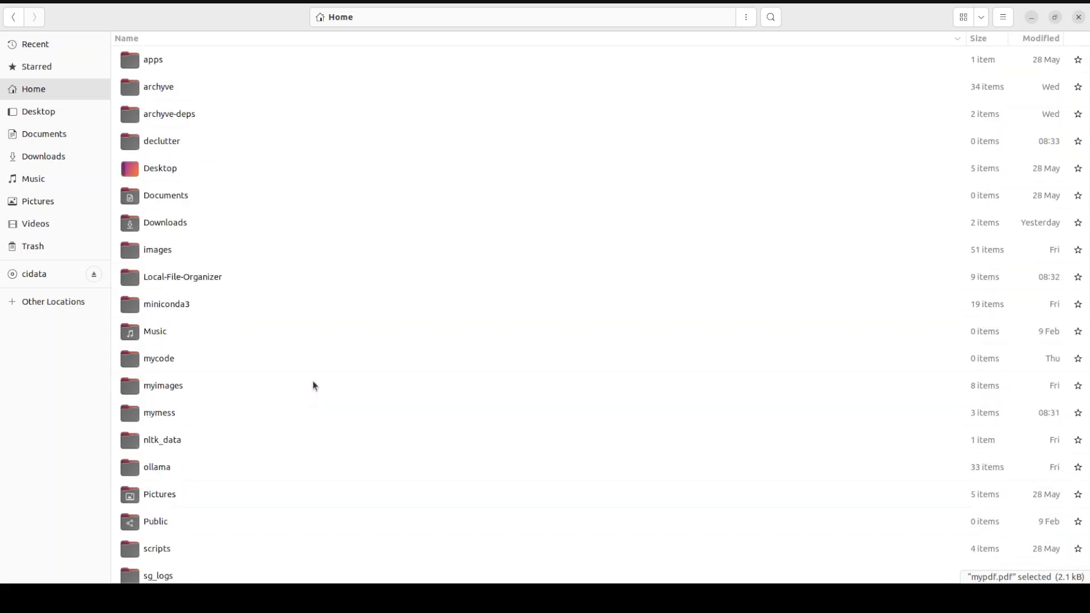
mouse_move(285, 292)
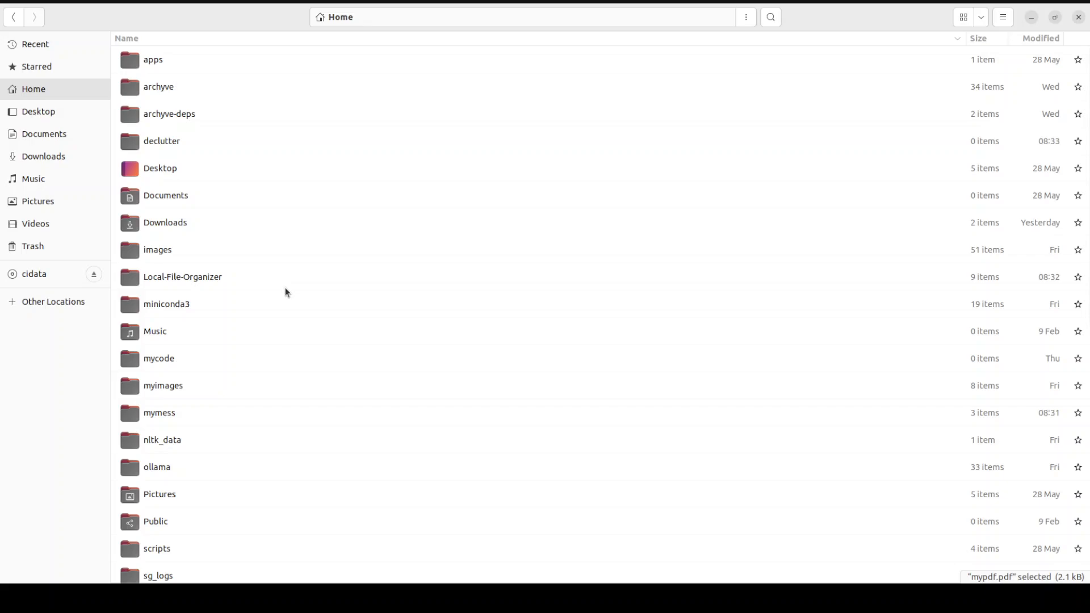
double_click(161, 141)
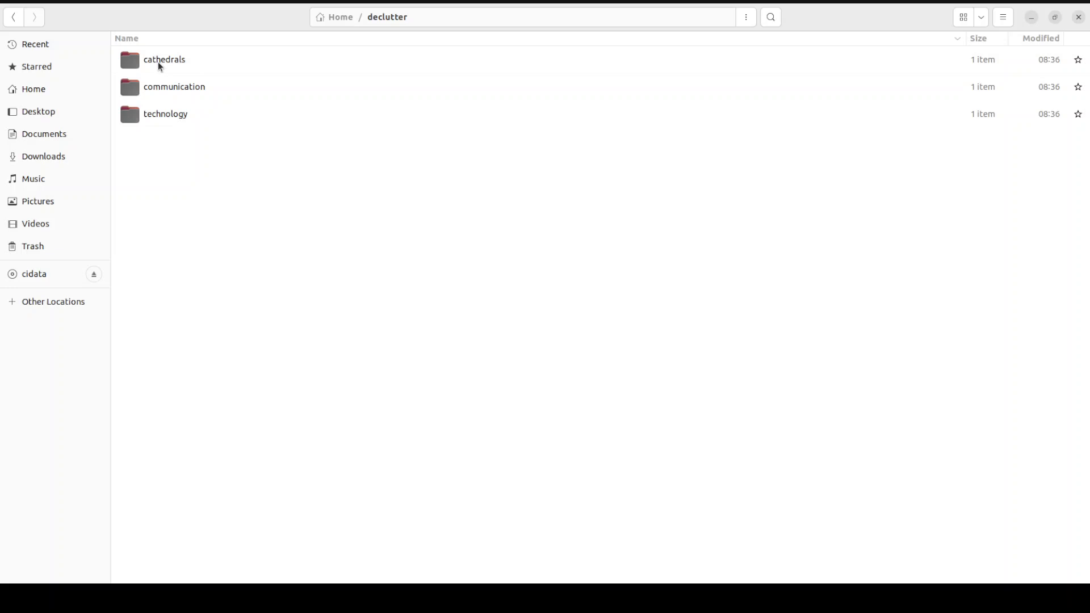
double_click(164, 59)
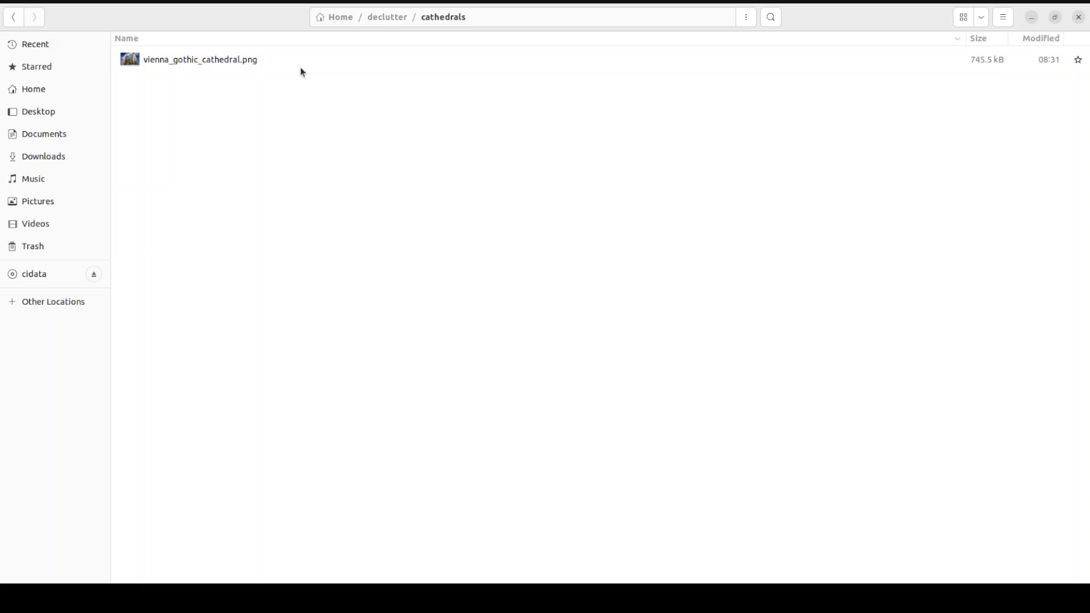
mouse_move(217, 68)
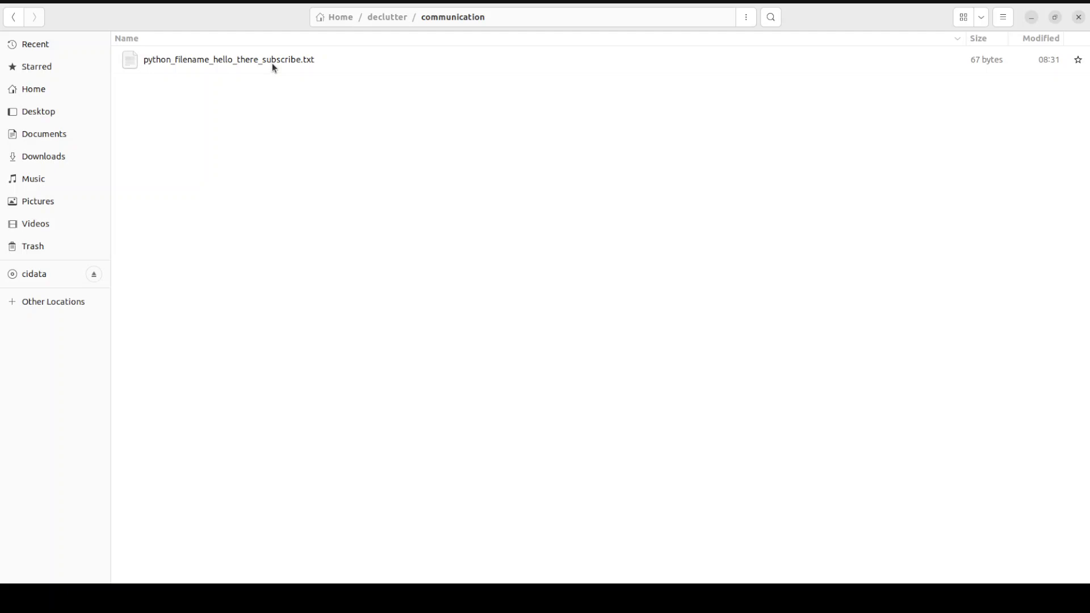
Open python_filename_hello_there_subscribe.txt in Text Editor, read the message, and close it.
click(228, 59)
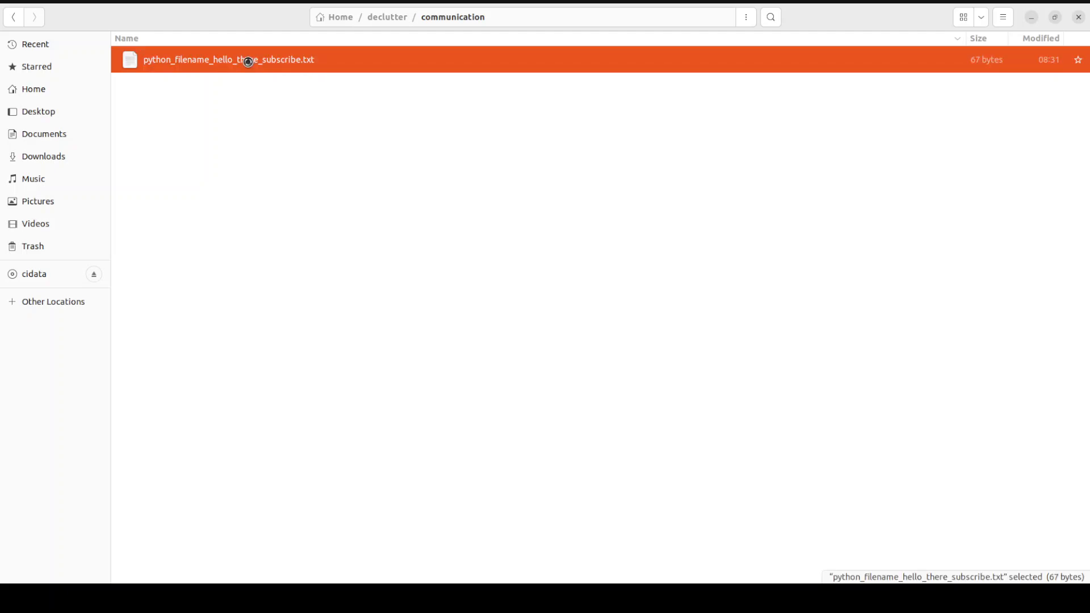
double_click(228, 59)
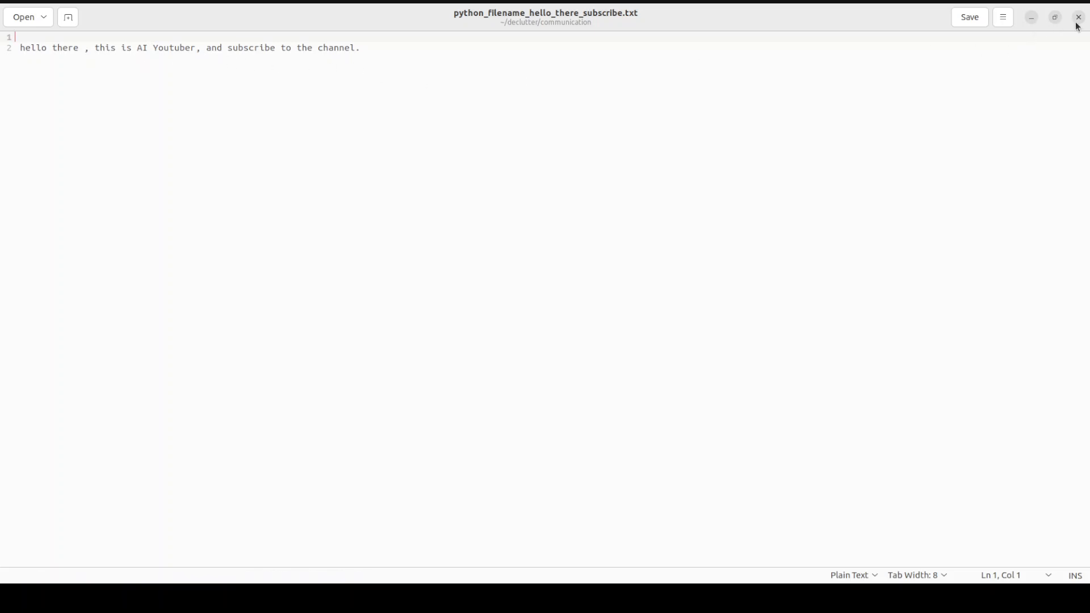
click(1077, 16)
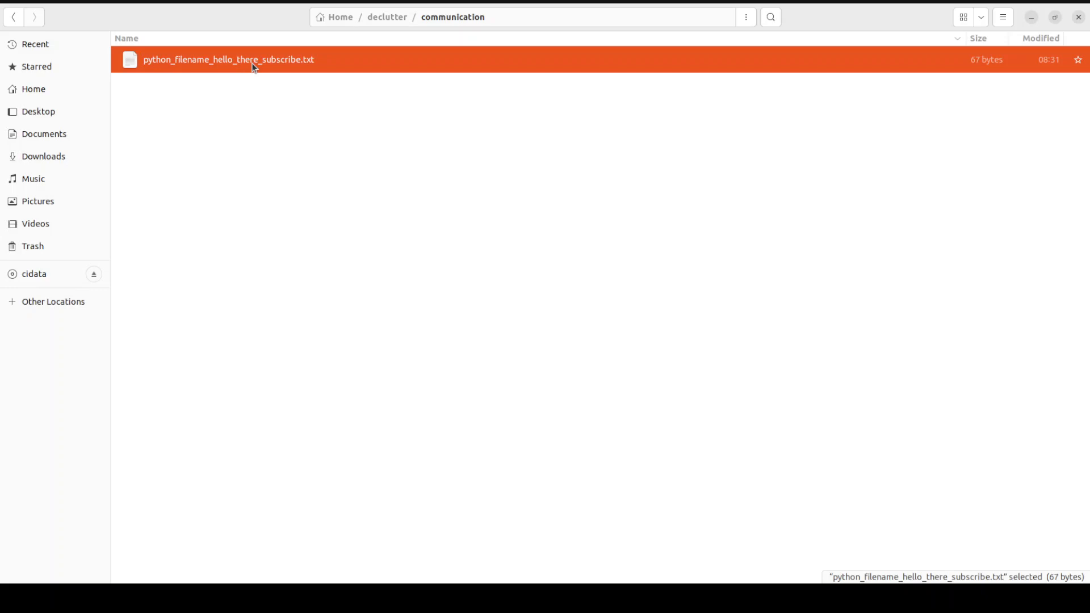
mouse_move(387, 17)
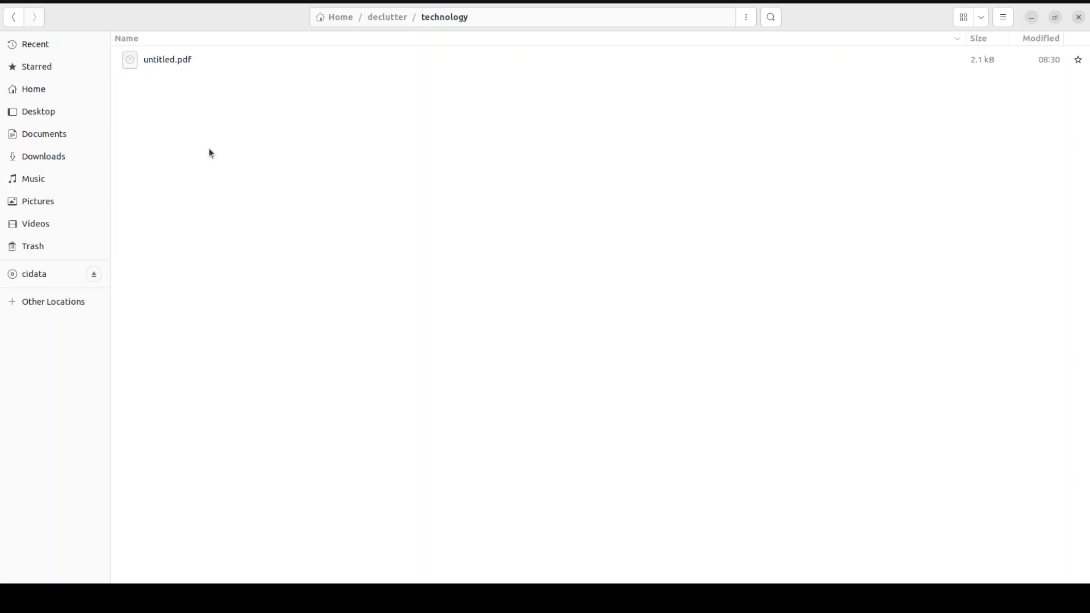
Open untitled.pdf maximized, highlight the engineer profile paragraph, then close the viewer.
click(167, 59)
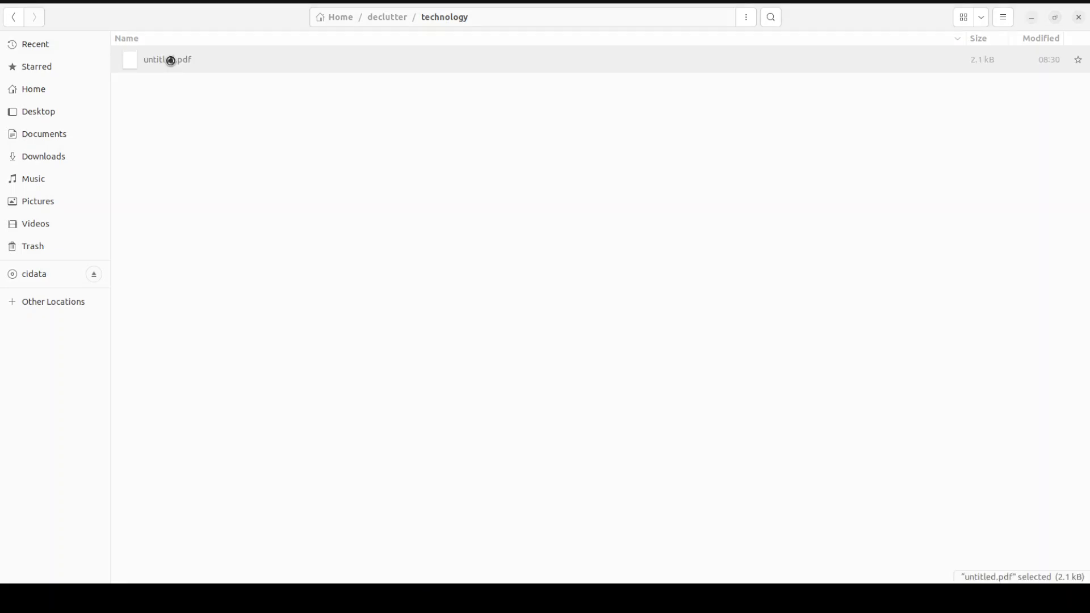
double_click(167, 59)
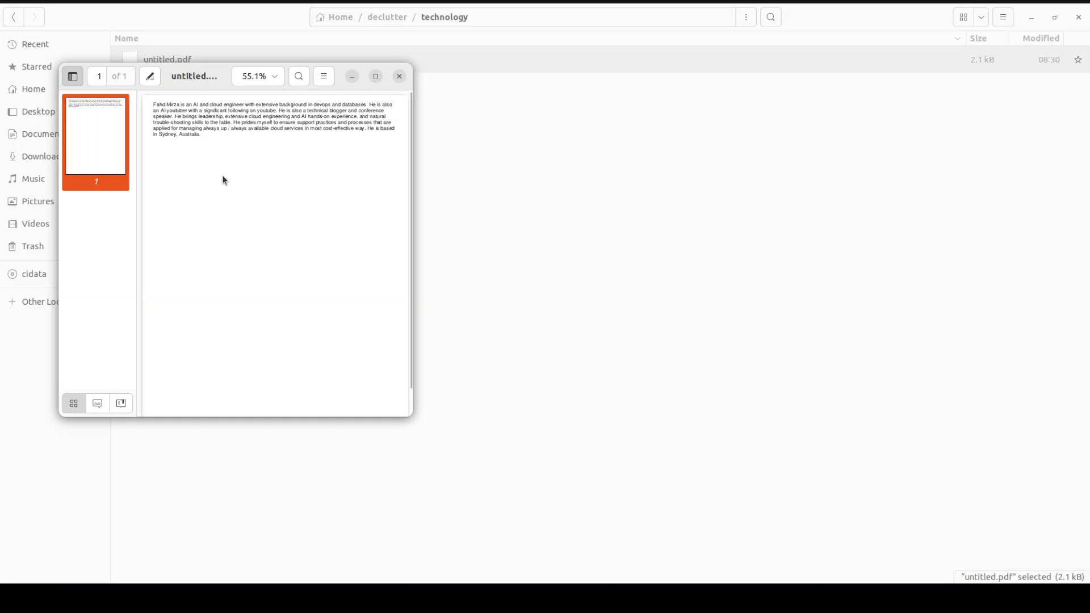
click(375, 76)
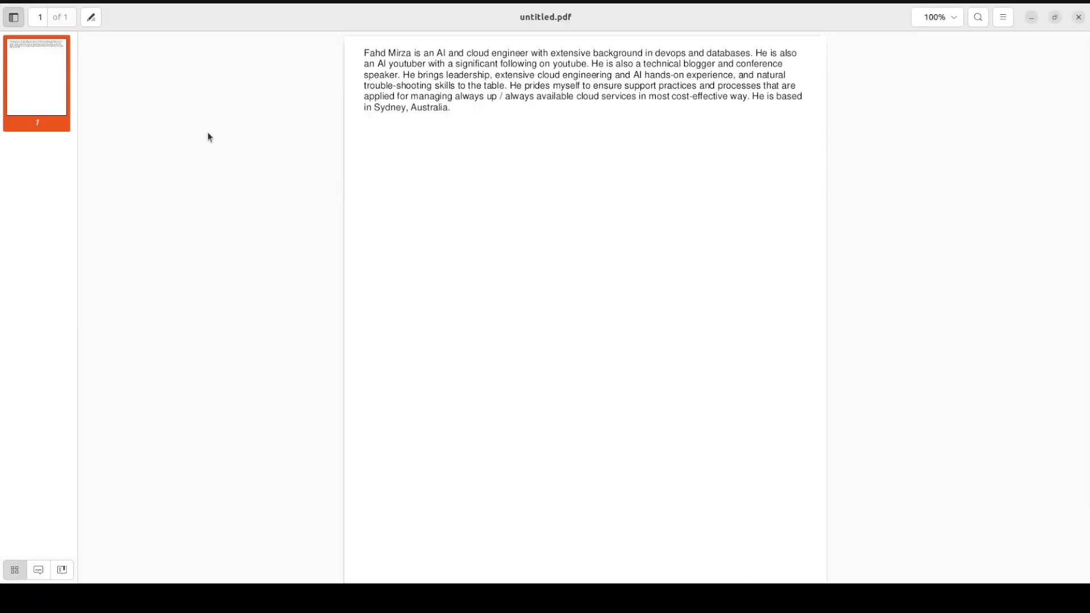
drag(364, 53, 384, 65)
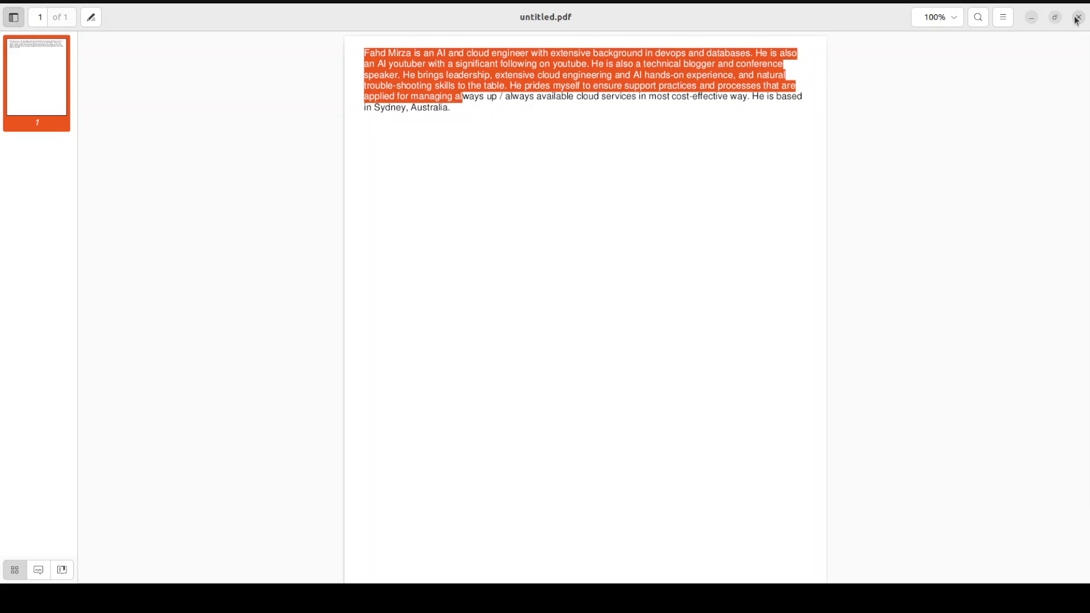
click(1077, 17)
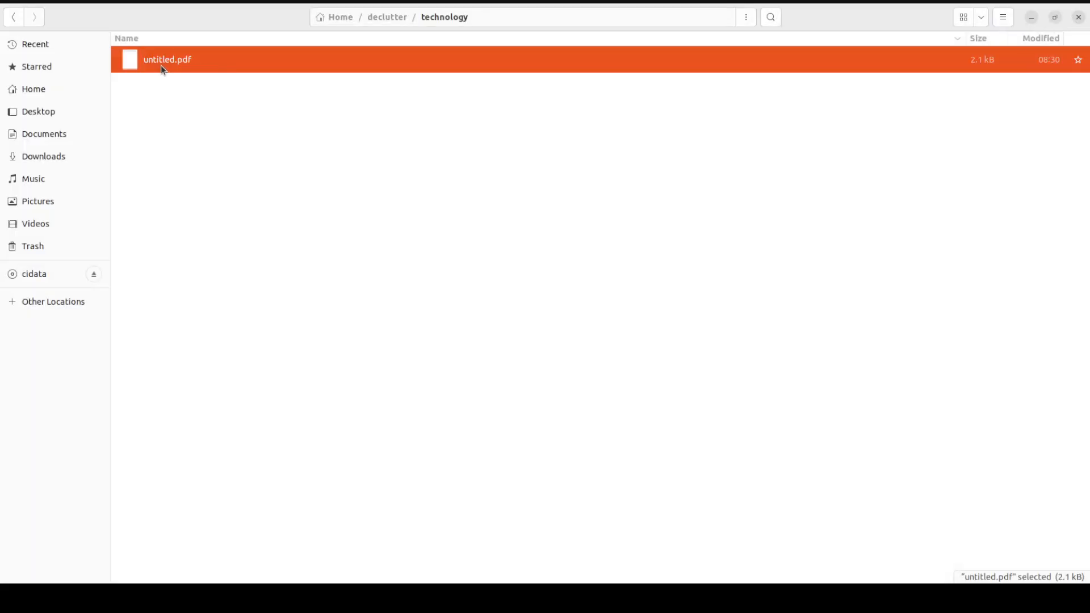
mouse_move(320, 78)
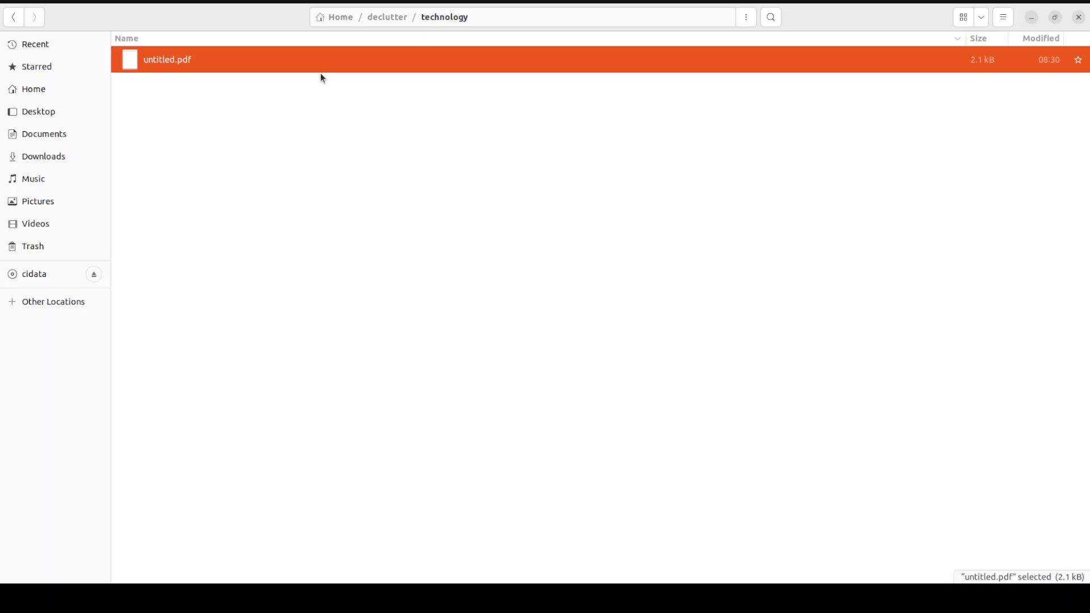
mouse_move(448, 26)
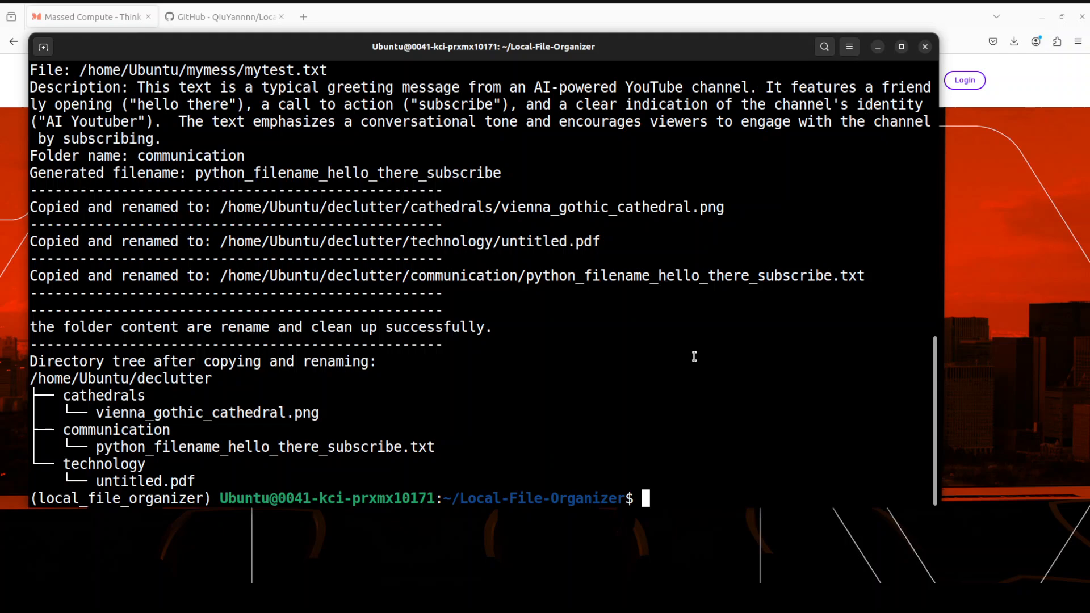
mouse_move(551, 402)
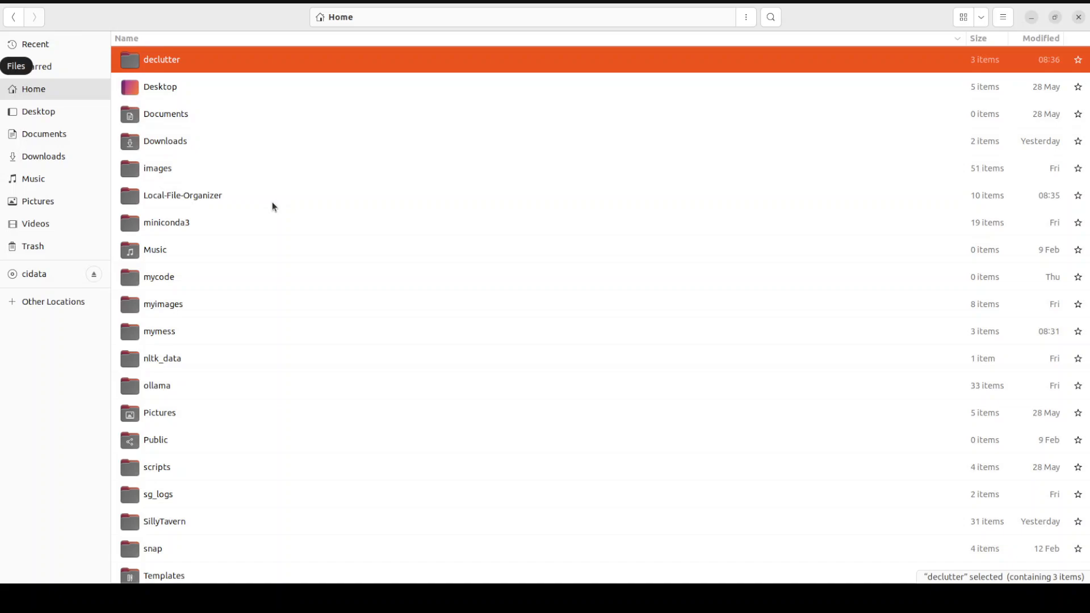
mouse_move(230, 336)
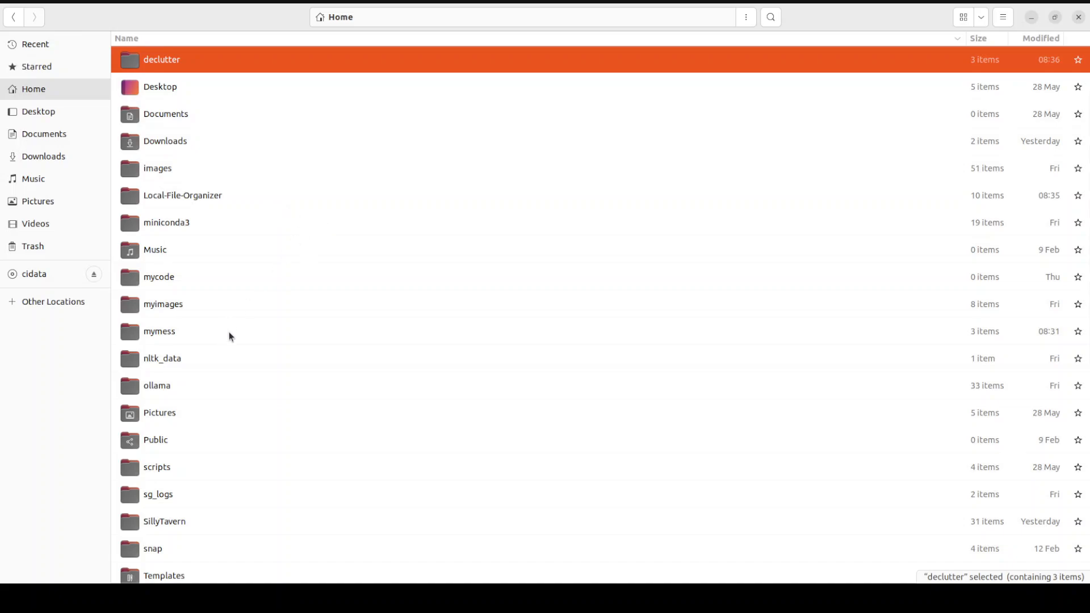
Open the mymess folder to view the untouched cathedral.png, mypdf.pdf and mytest.txt.
double_click(158, 331)
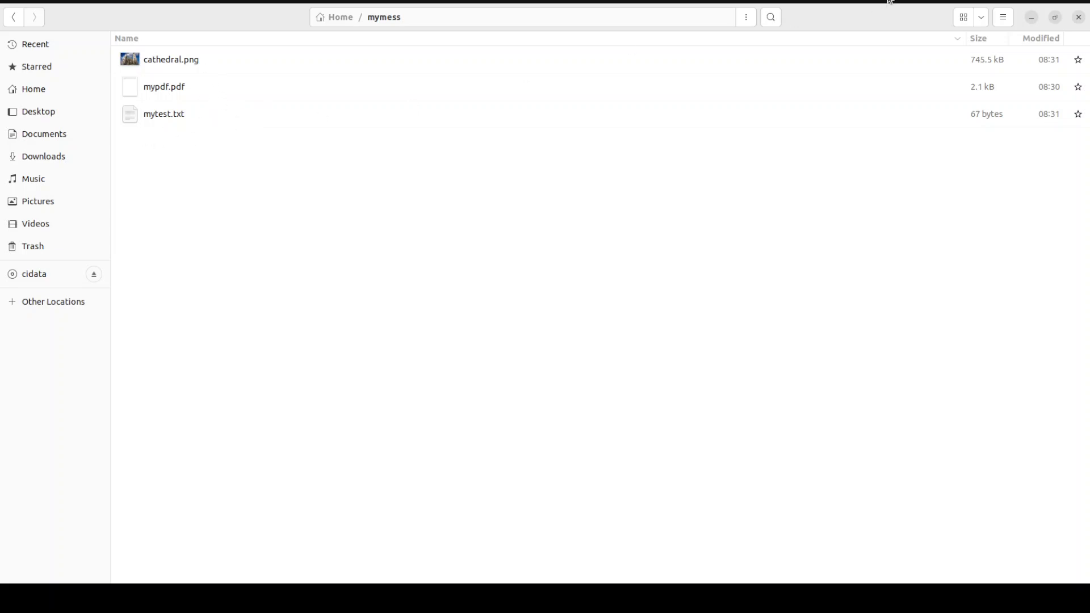
mouse_move(1031, 16)
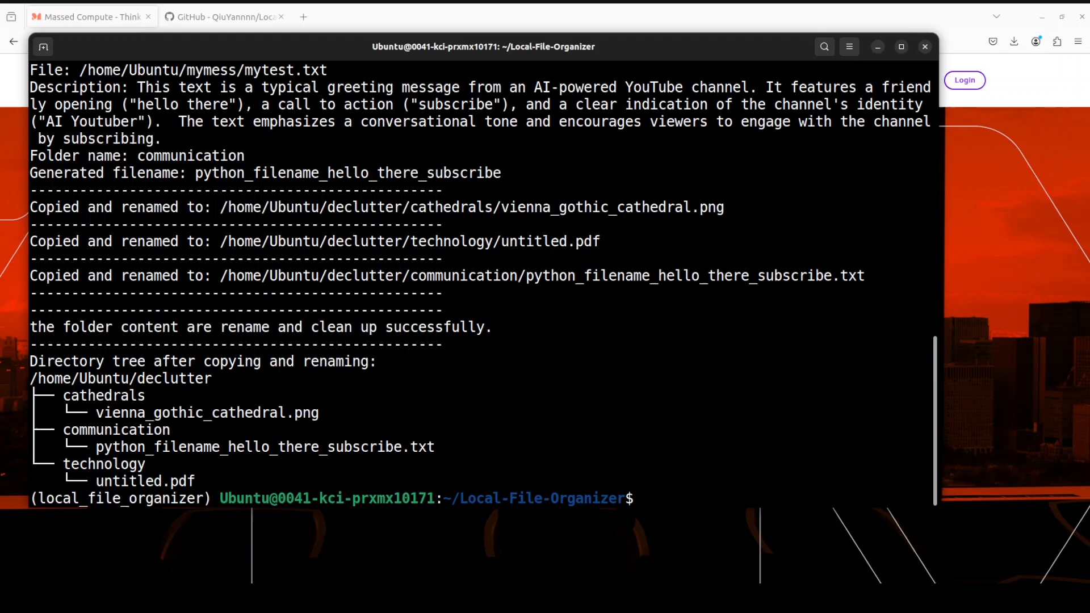
Review the terminal's declutter tree, then bring up the Local File Organizer GitHub README.
click(647, 498)
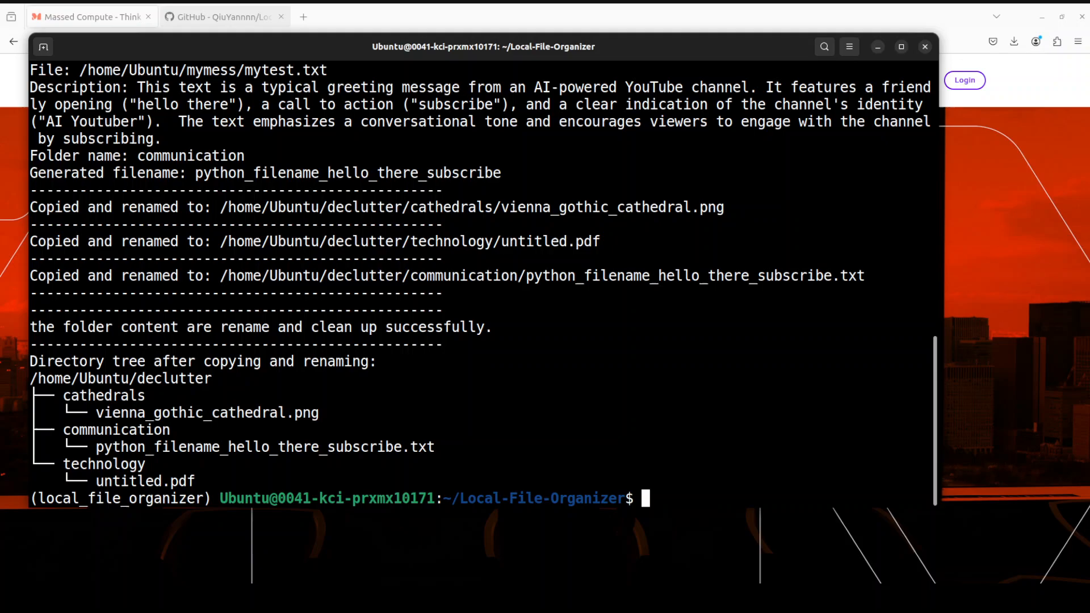
click(224, 16)
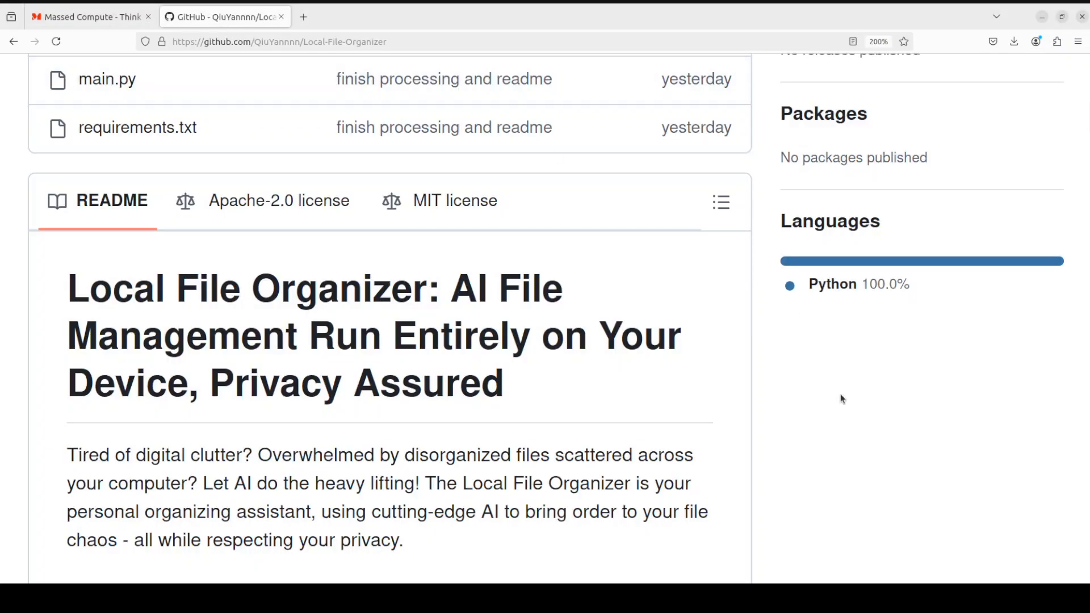